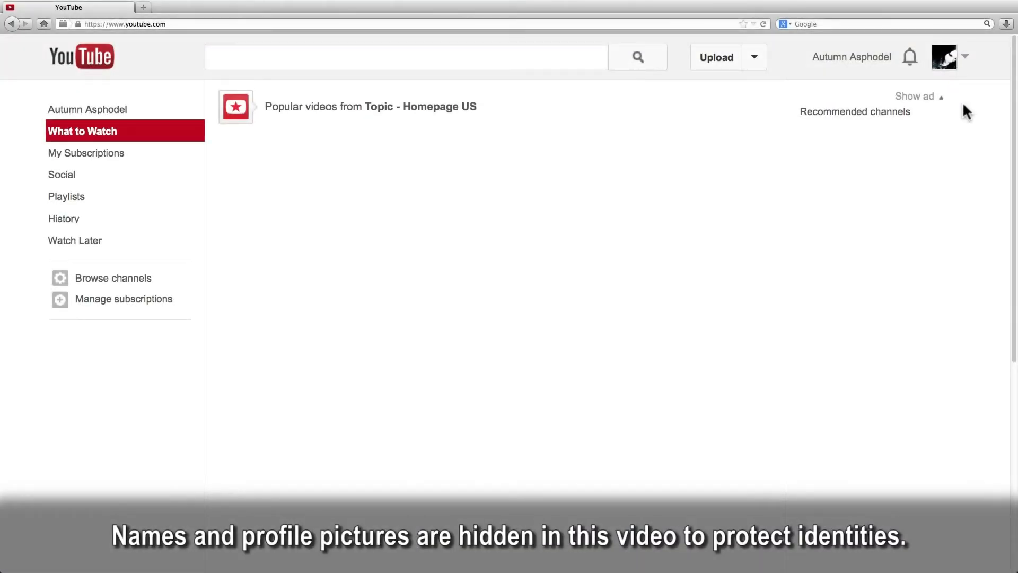
From the YouTube avatar, go through the Google account card to the full Google+ profile page
click(947, 57)
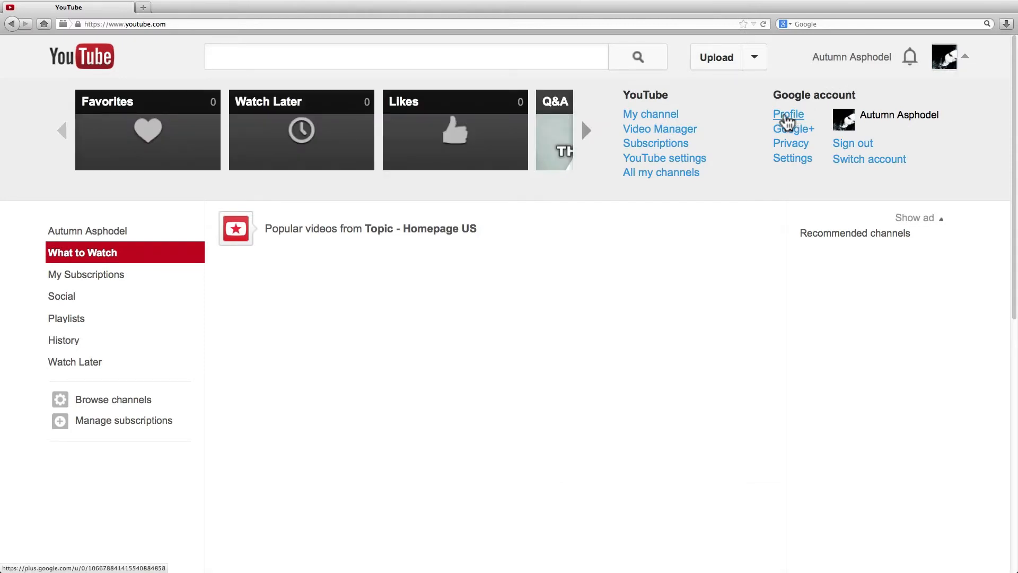
mouse_move(787, 123)
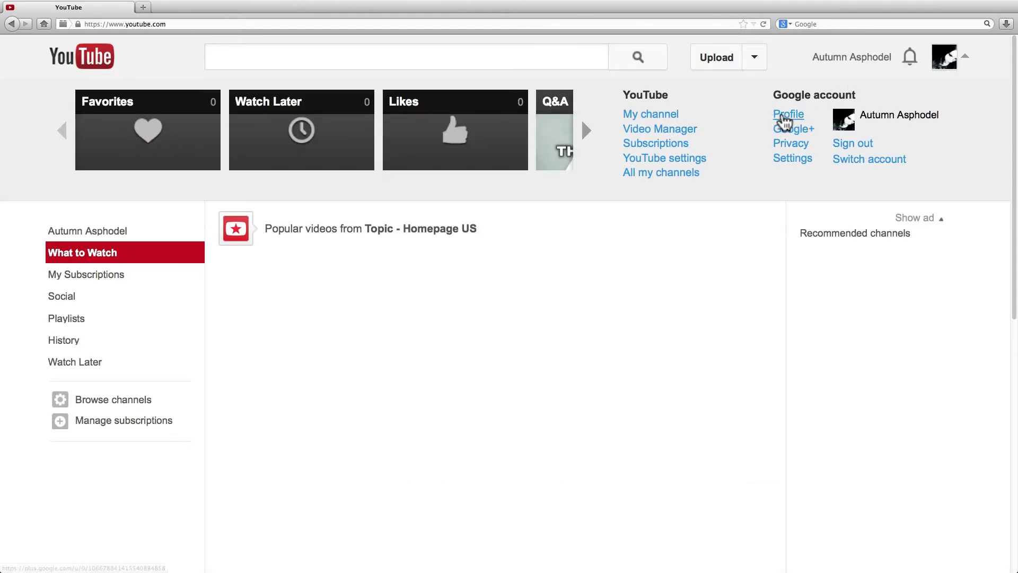
click(789, 114)
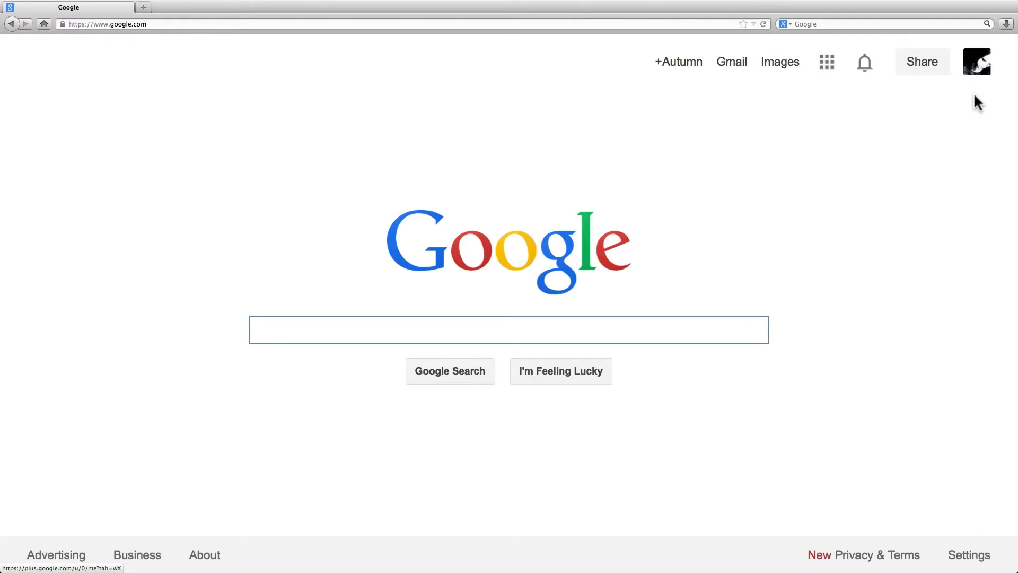
click(976, 61)
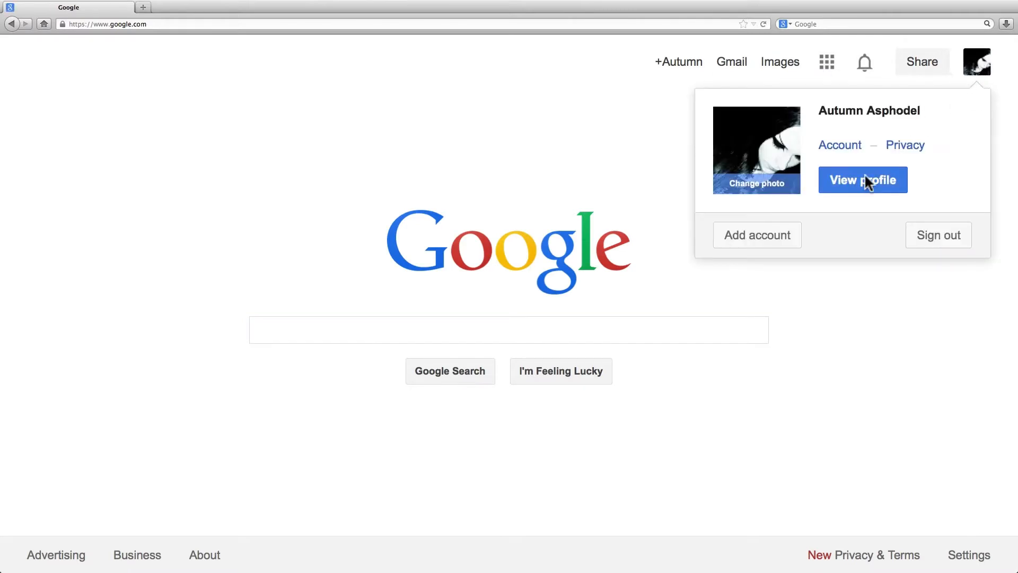
click(863, 179)
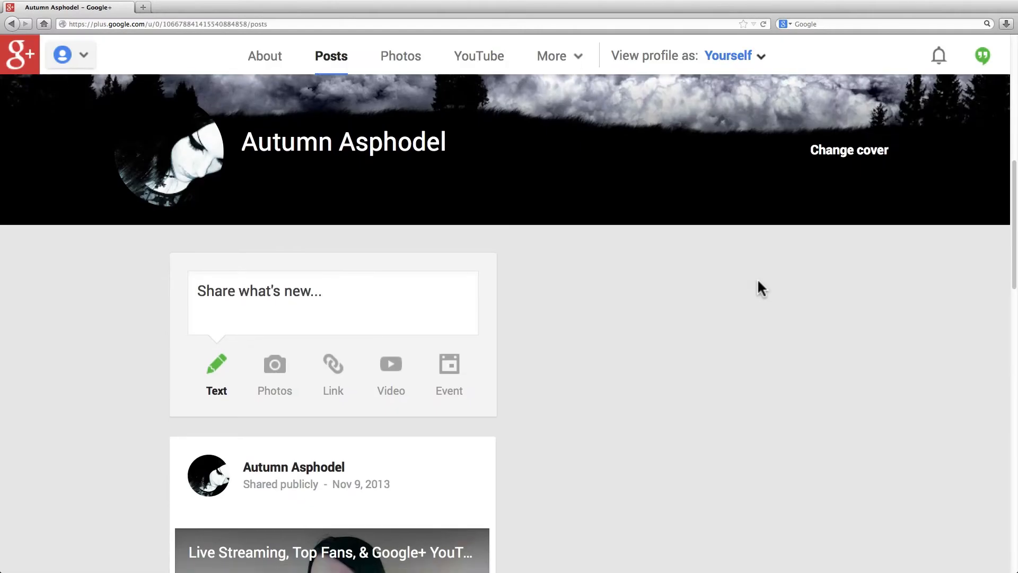
mouse_move(688, 268)
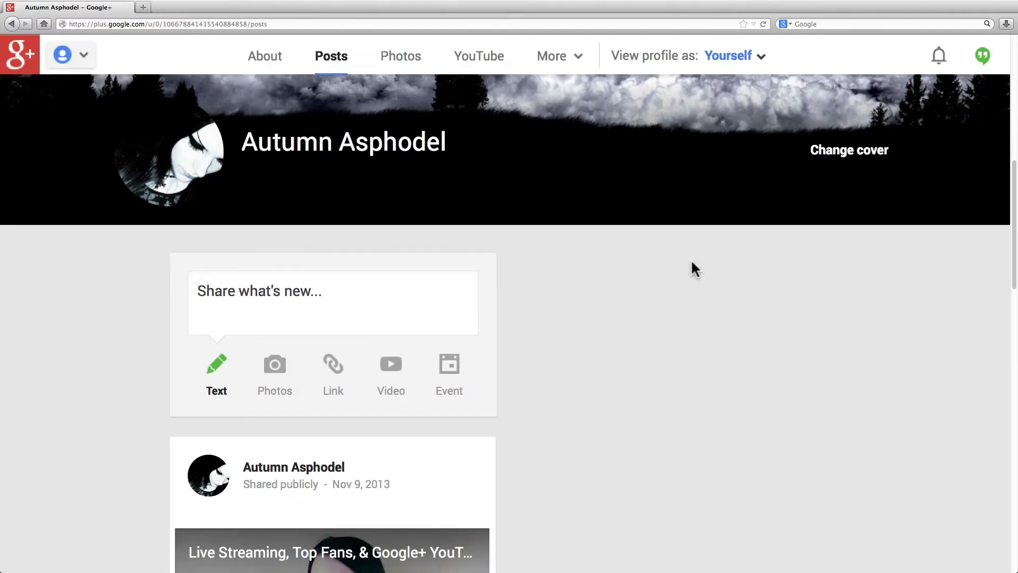
mouse_move(256, 68)
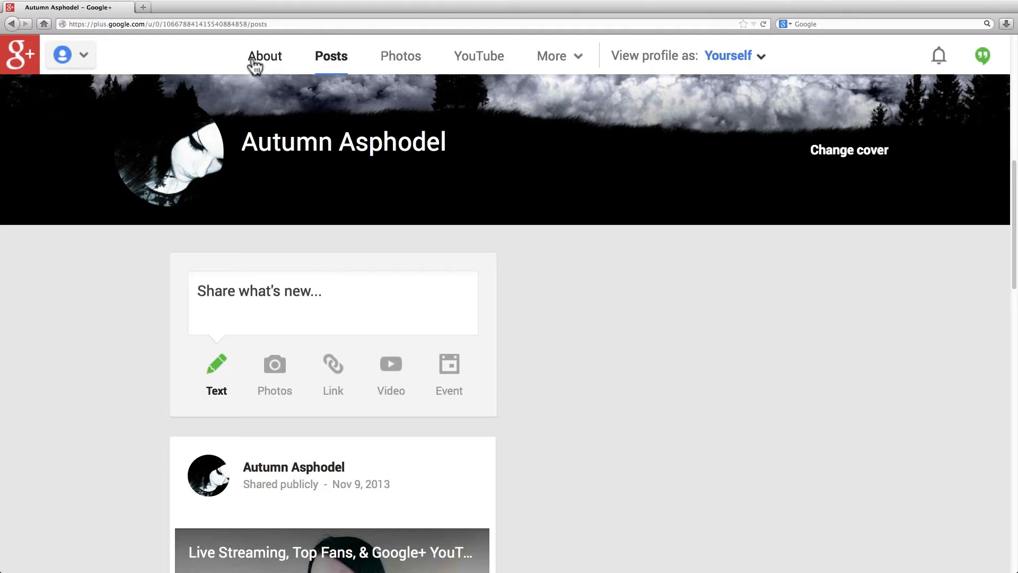
mouse_move(145, 59)
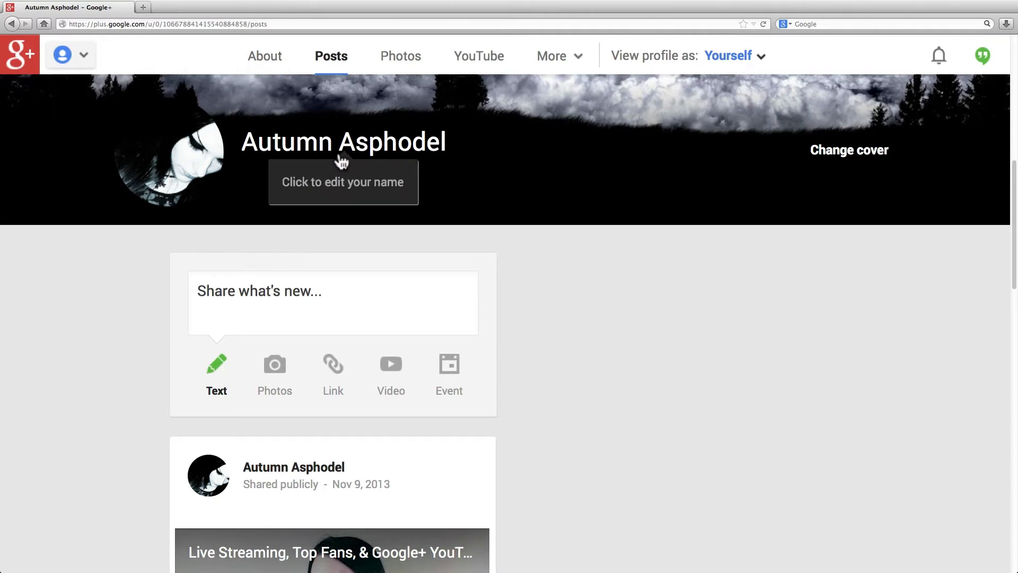
Choose Pages from the Google+ navigation drawer to reach the 'Your pages' dashboard
click(64, 55)
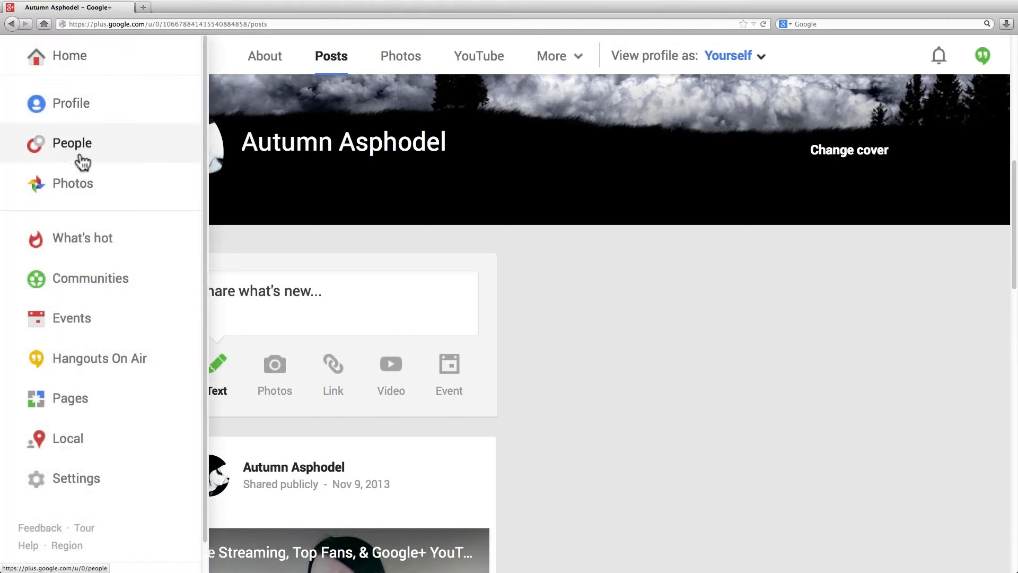
mouse_move(95, 405)
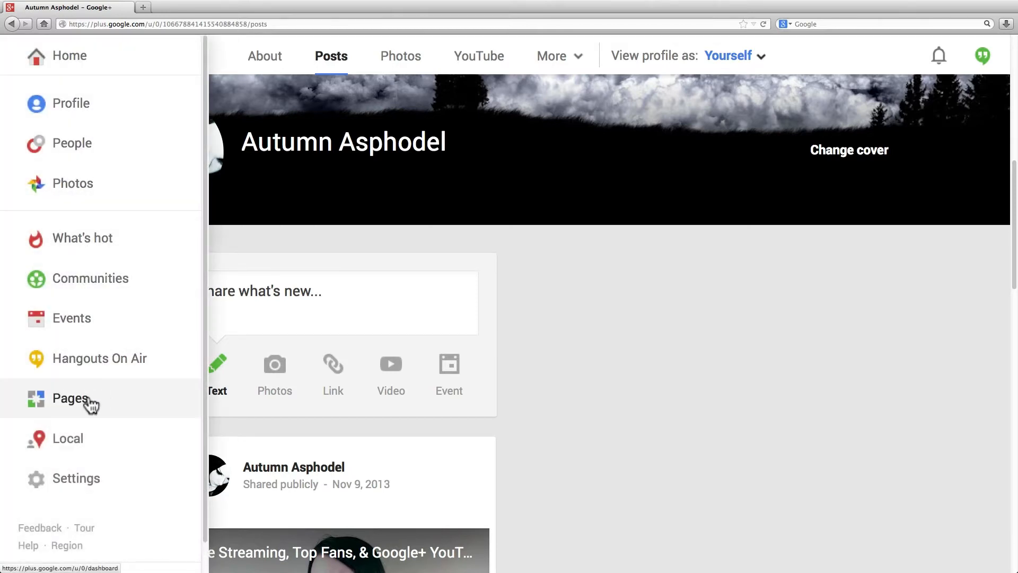
click(68, 398)
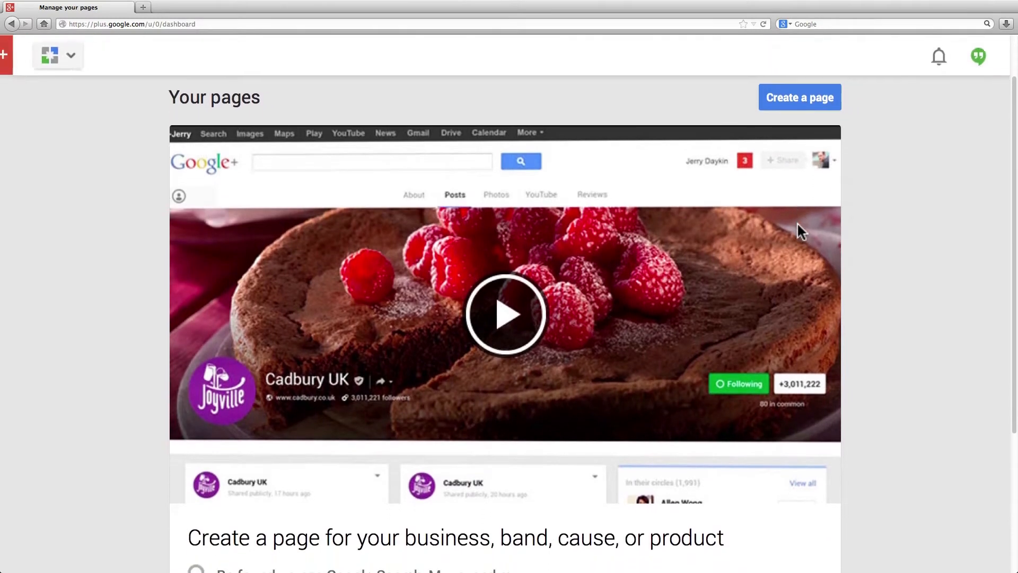
Review the 'Your pages' dashboard and reopen the navigation drawer from the Google+ logo
scroll(down, 3)
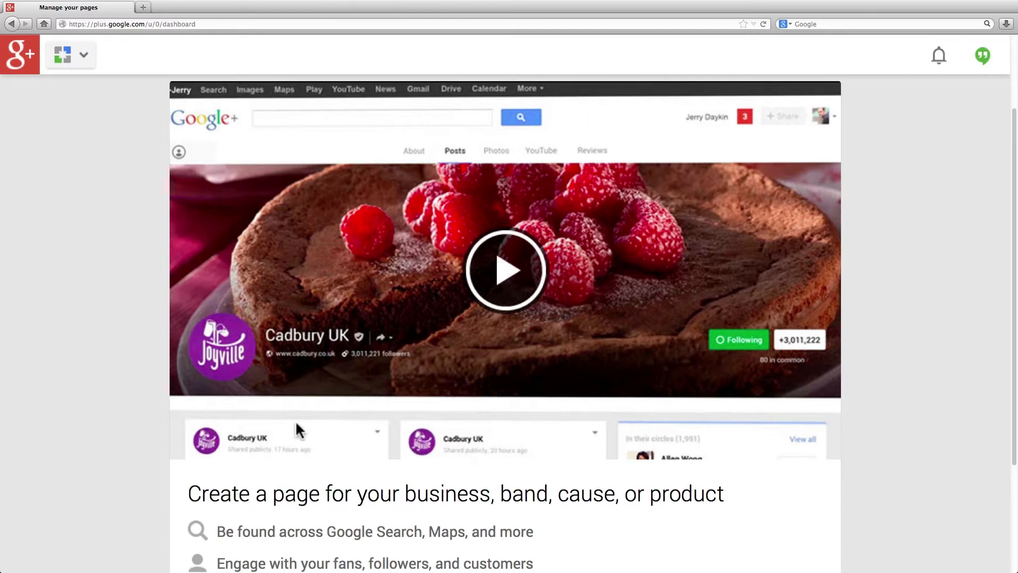
mouse_move(885, 251)
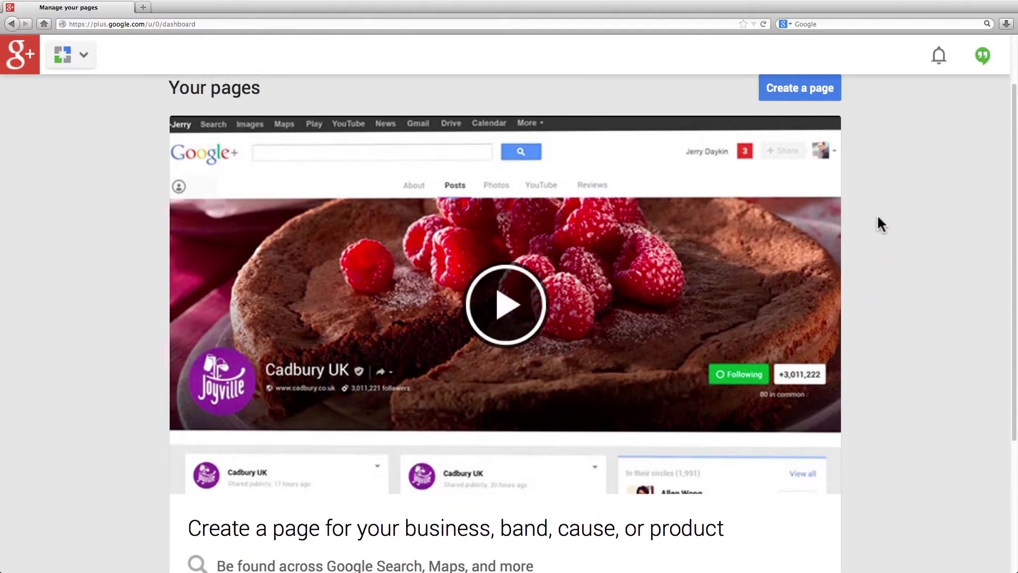
mouse_move(814, 109)
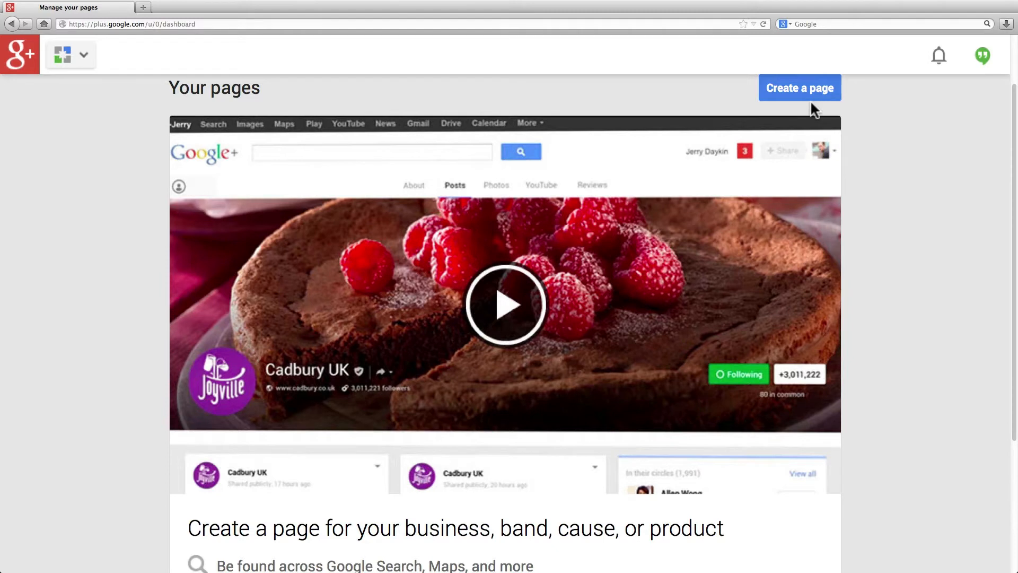
mouse_move(468, 108)
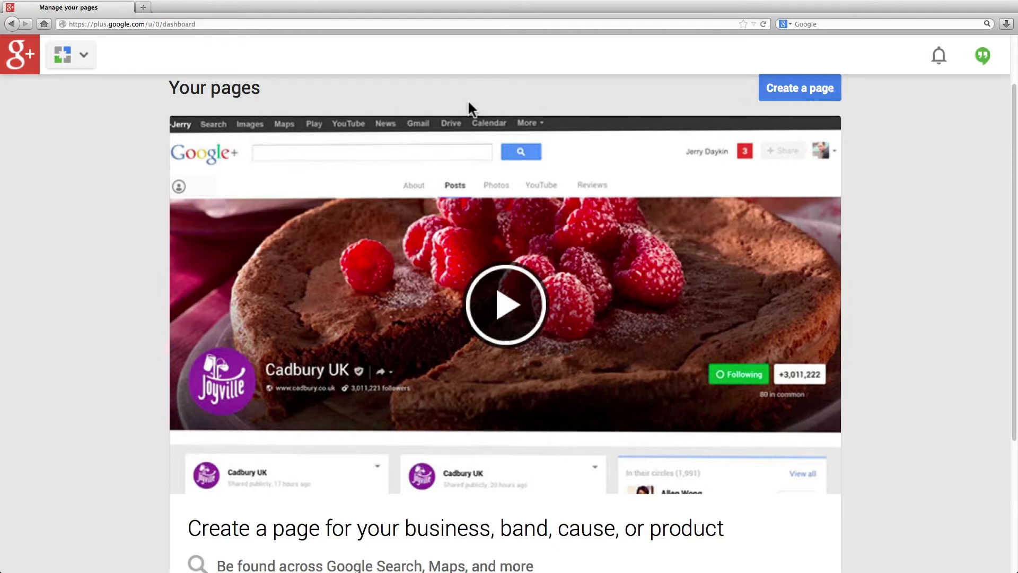
mouse_move(523, 106)
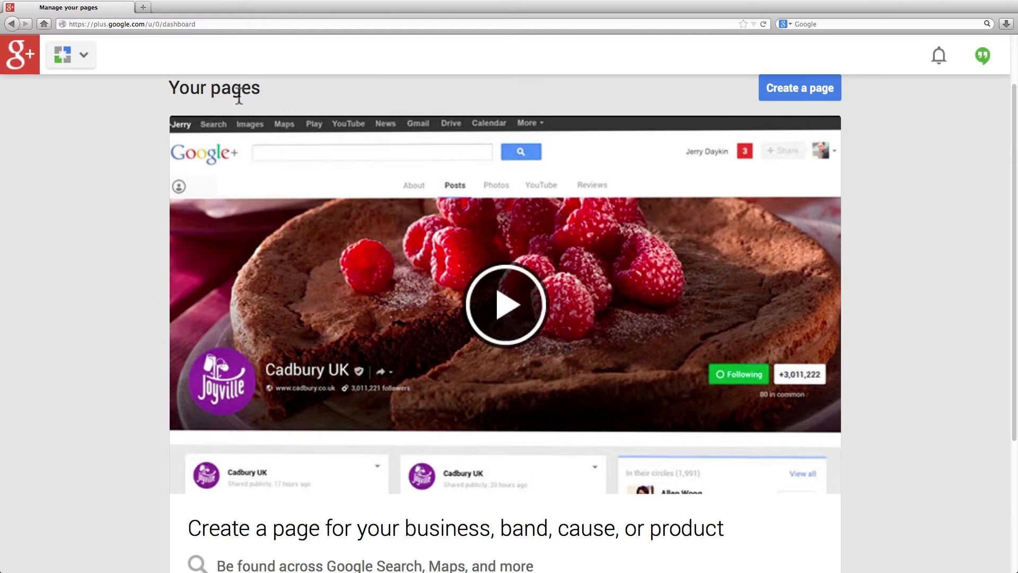
mouse_move(166, 108)
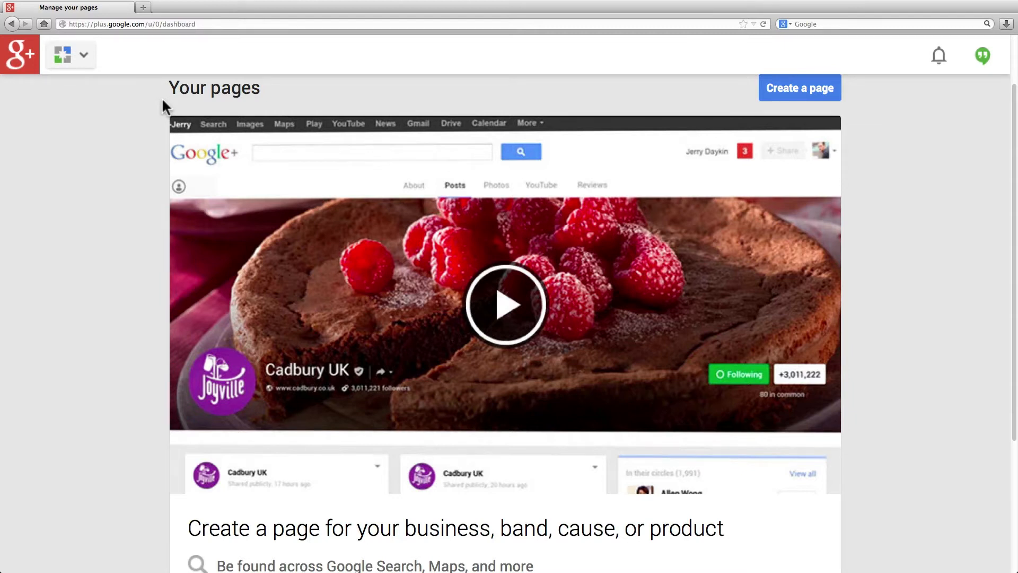
click(66, 56)
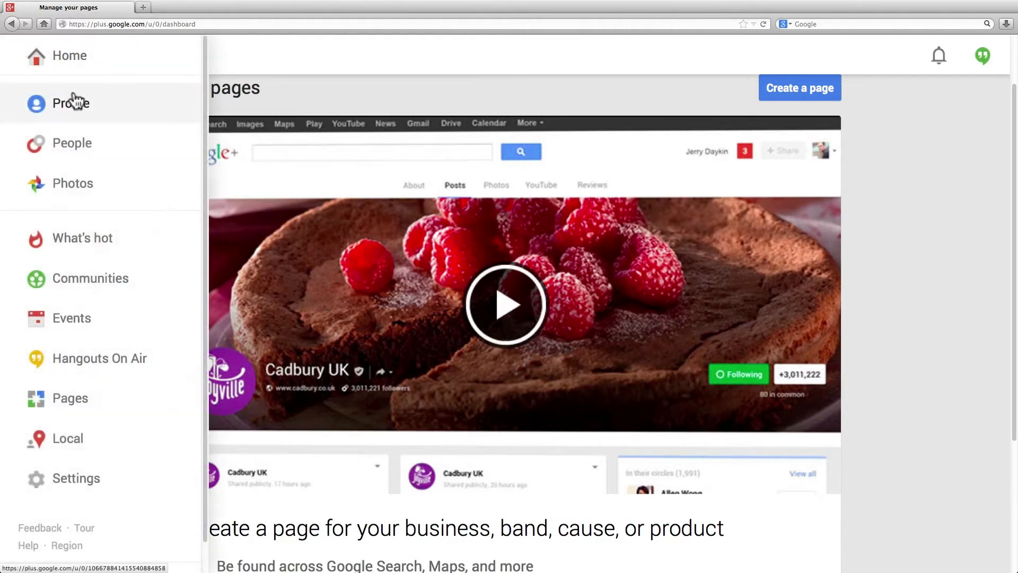
Choose Profile in the drawer to return to the 'Autumn Asphodel' posts page
click(66, 103)
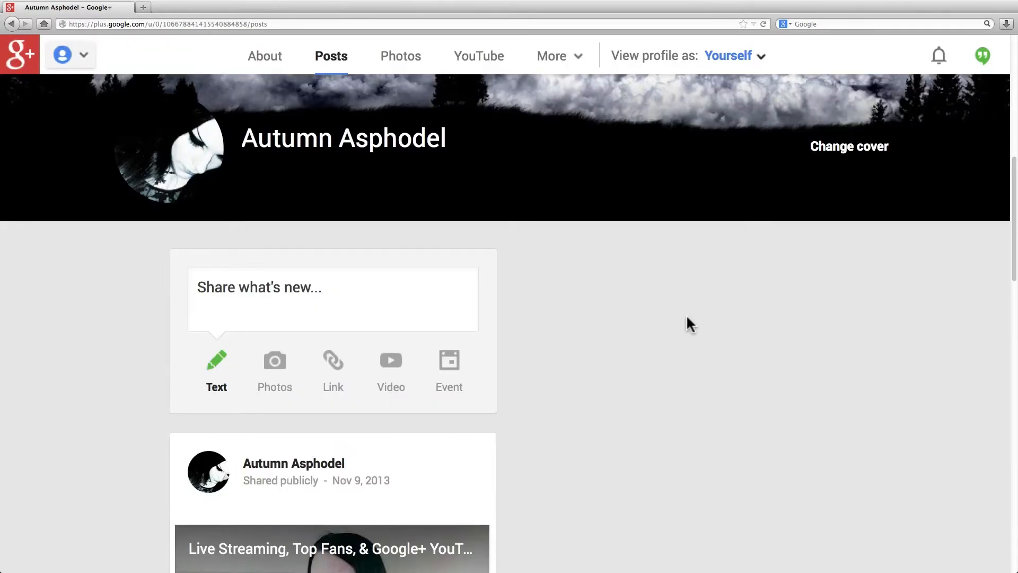
mouse_move(748, 267)
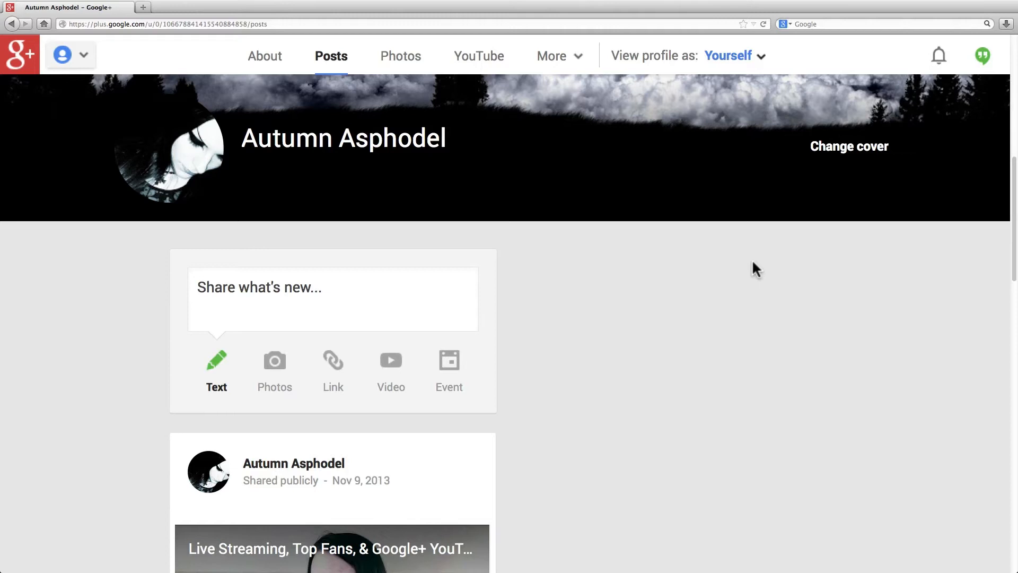
mouse_move(923, 164)
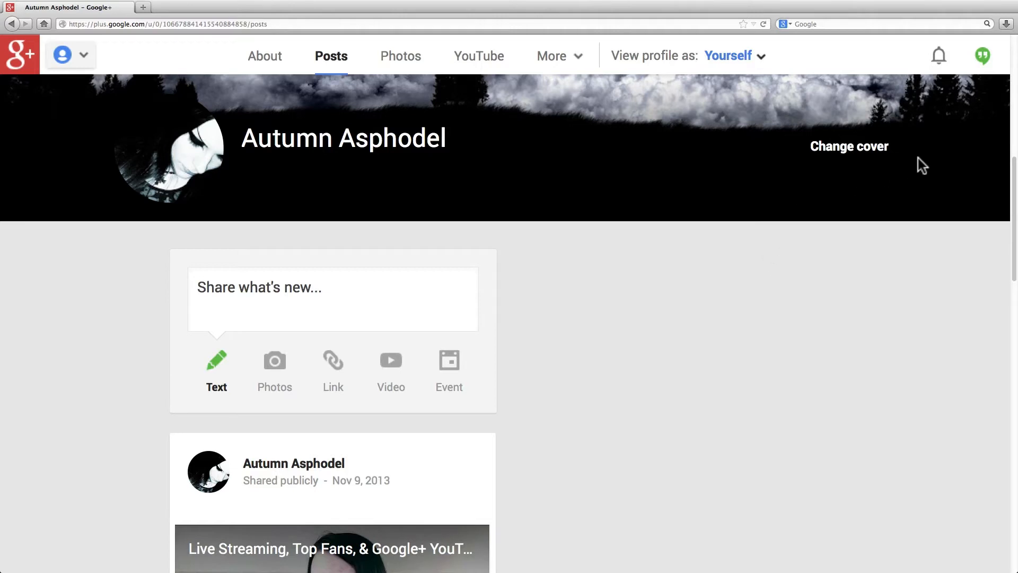
mouse_move(838, 160)
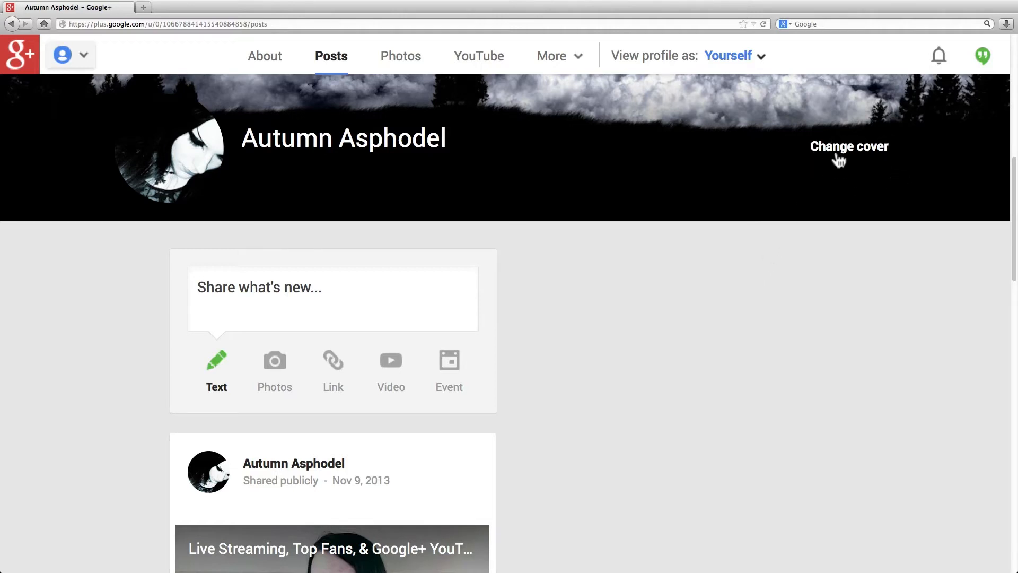
mouse_move(882, 173)
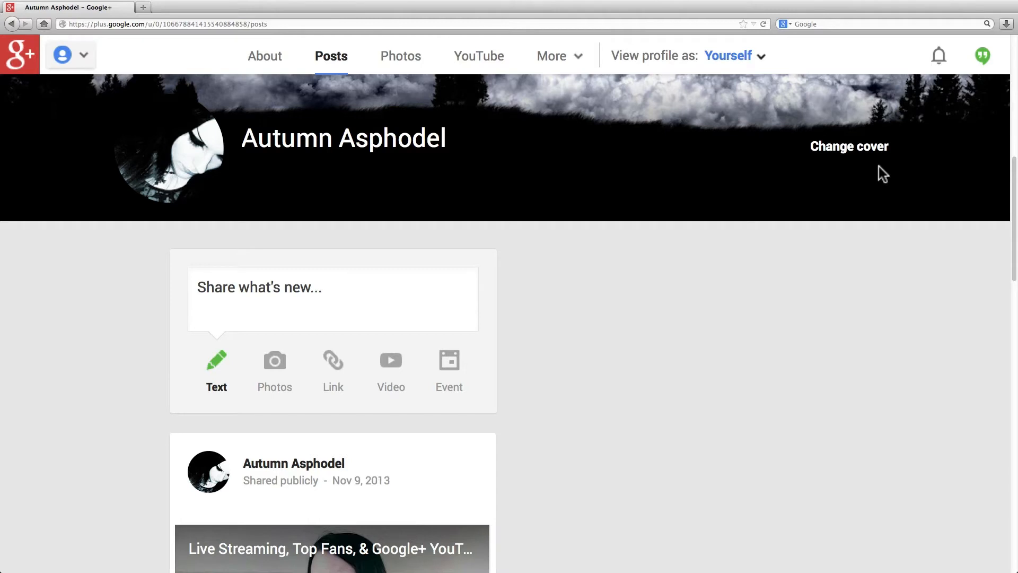
mouse_move(863, 175)
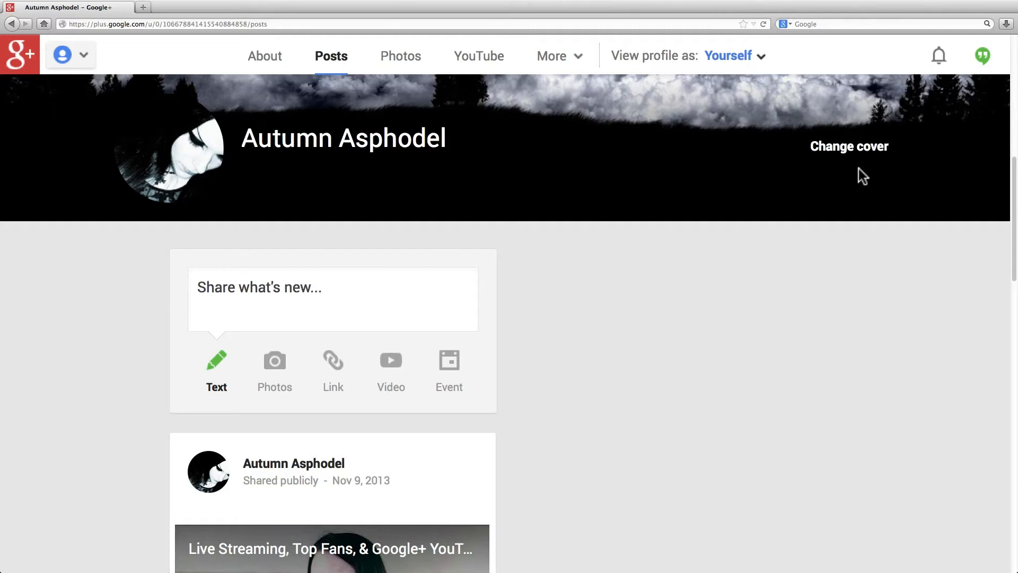
mouse_move(660, 175)
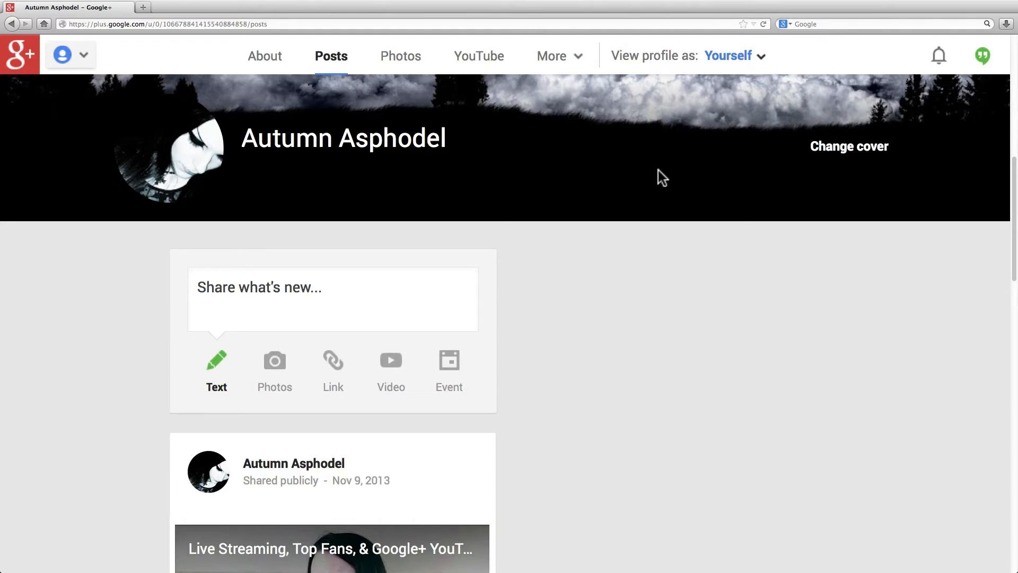
mouse_move(104, 75)
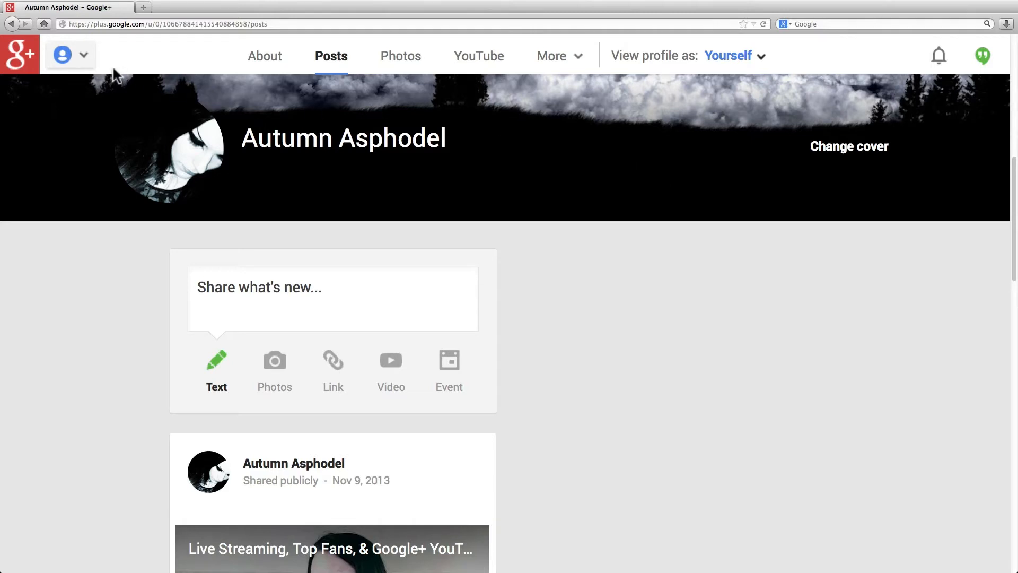
Go to Settings from the drawer and review the Profile visibility and Hashtags sections
click(81, 55)
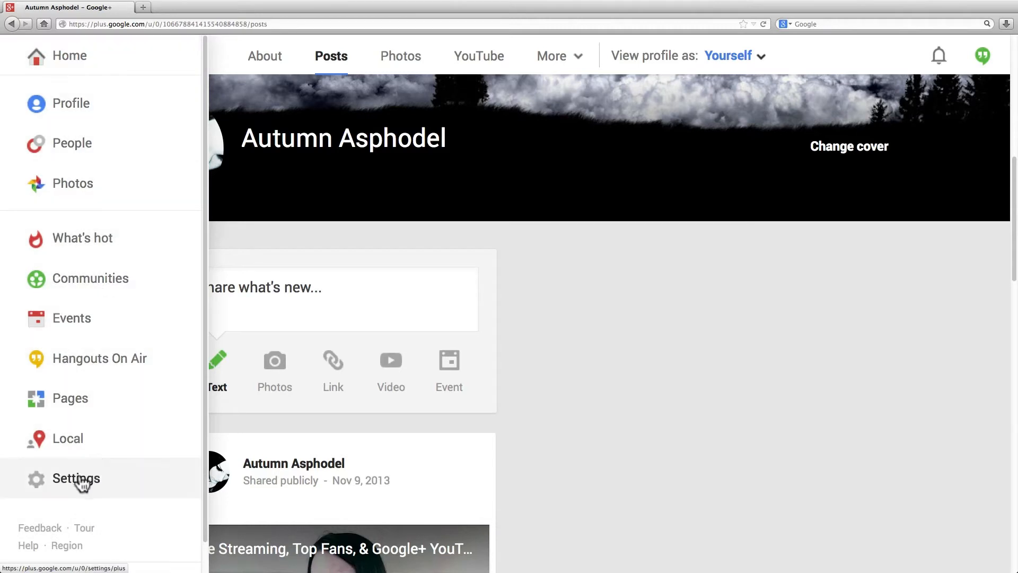
click(76, 478)
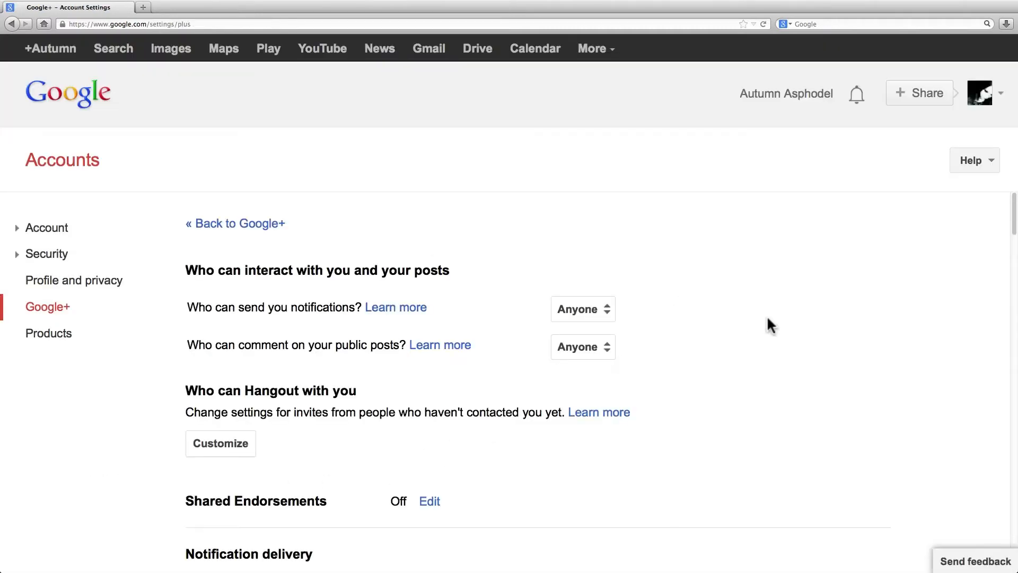
mouse_move(482, 335)
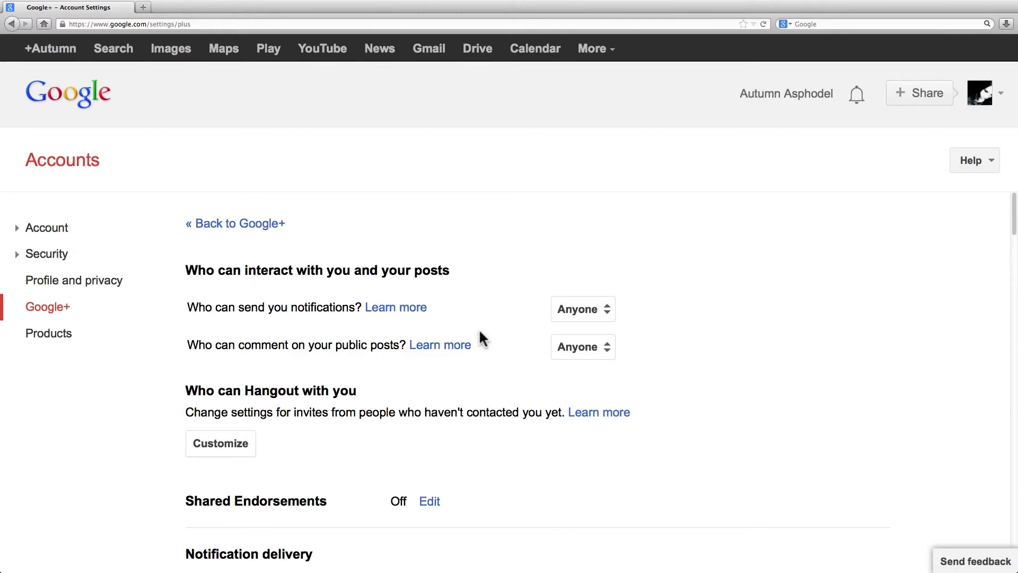
scroll(down, 3)
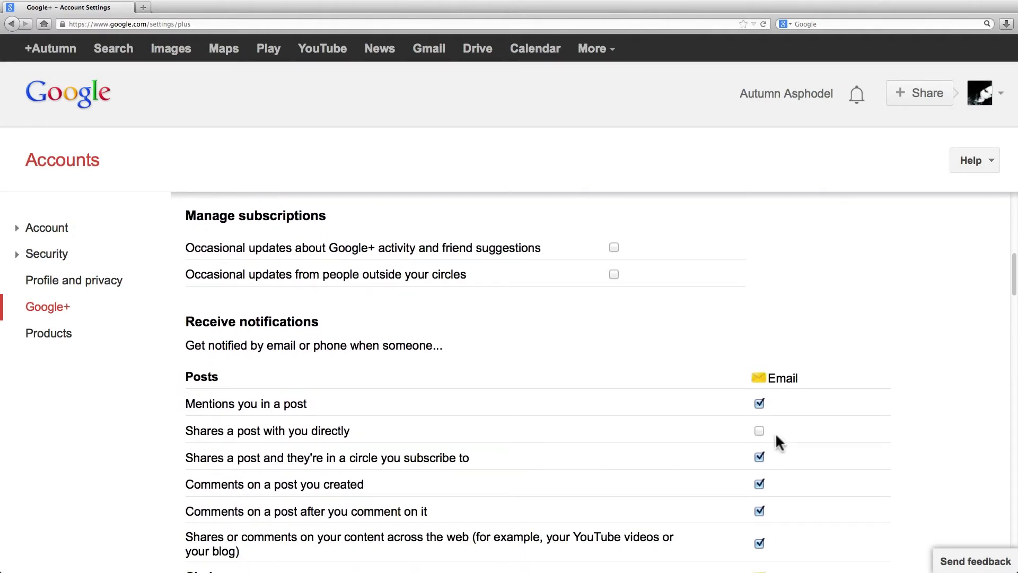
scroll(down, 3)
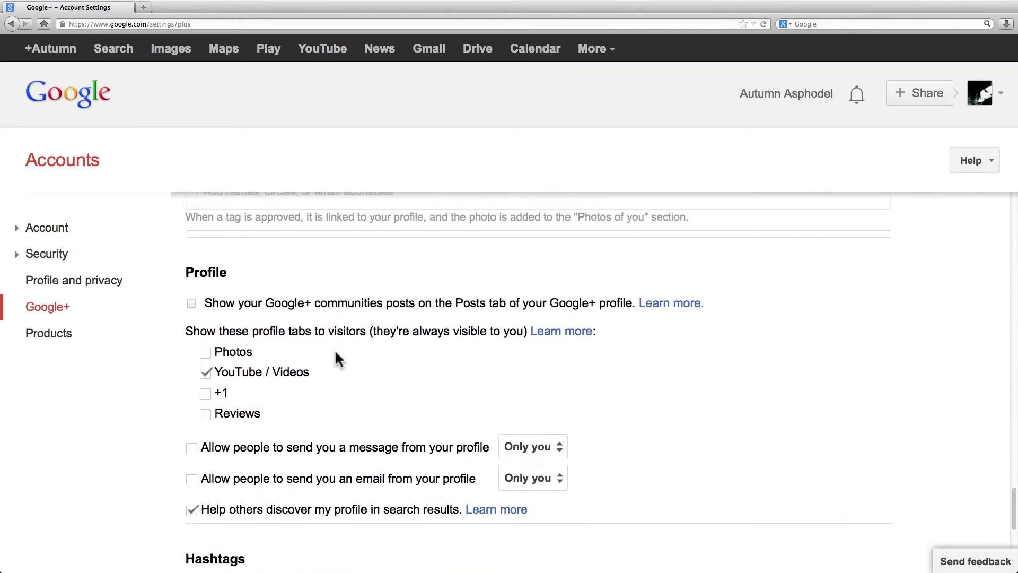
scroll(down, 3)
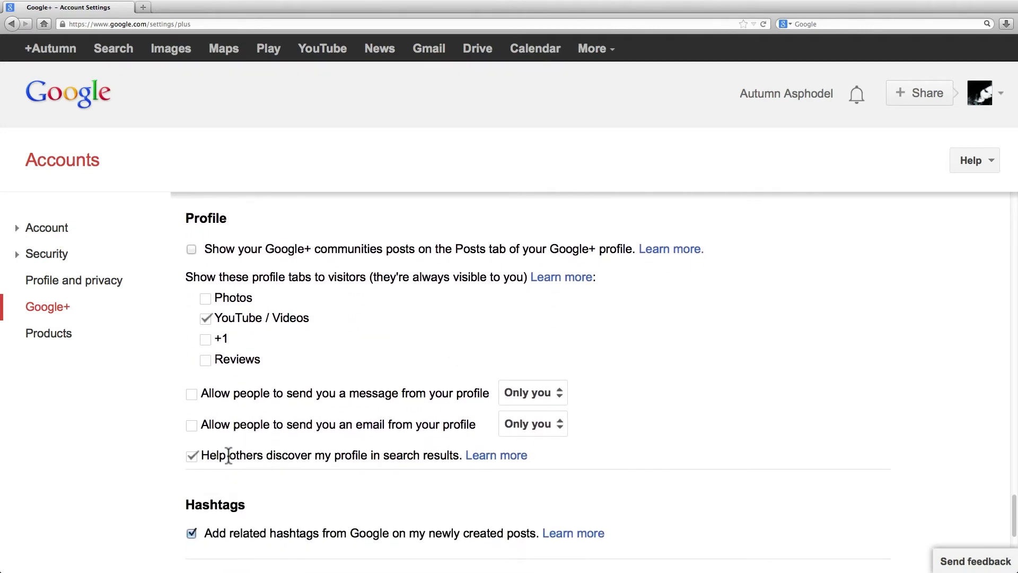
mouse_move(335, 456)
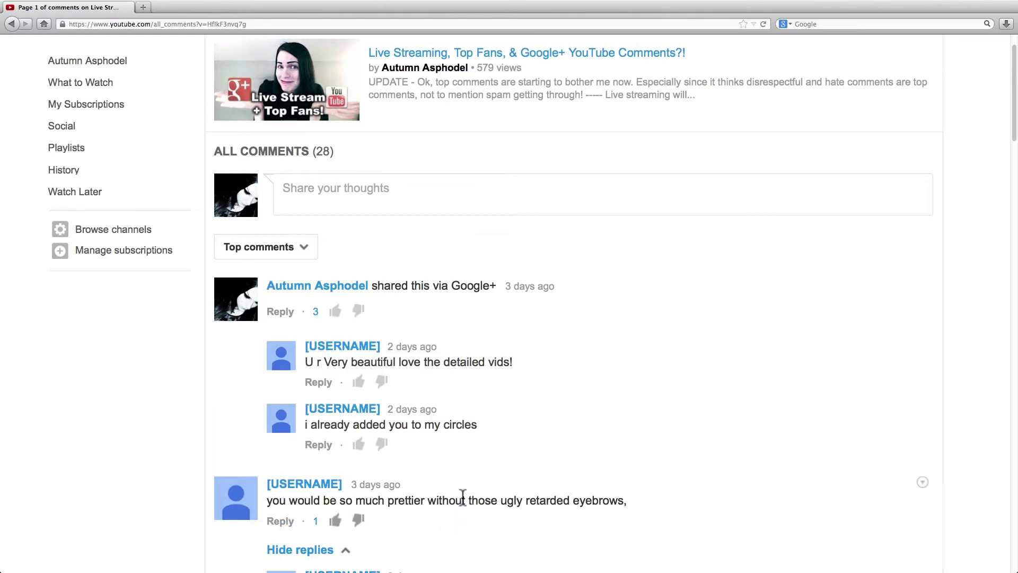
mouse_move(243, 501)
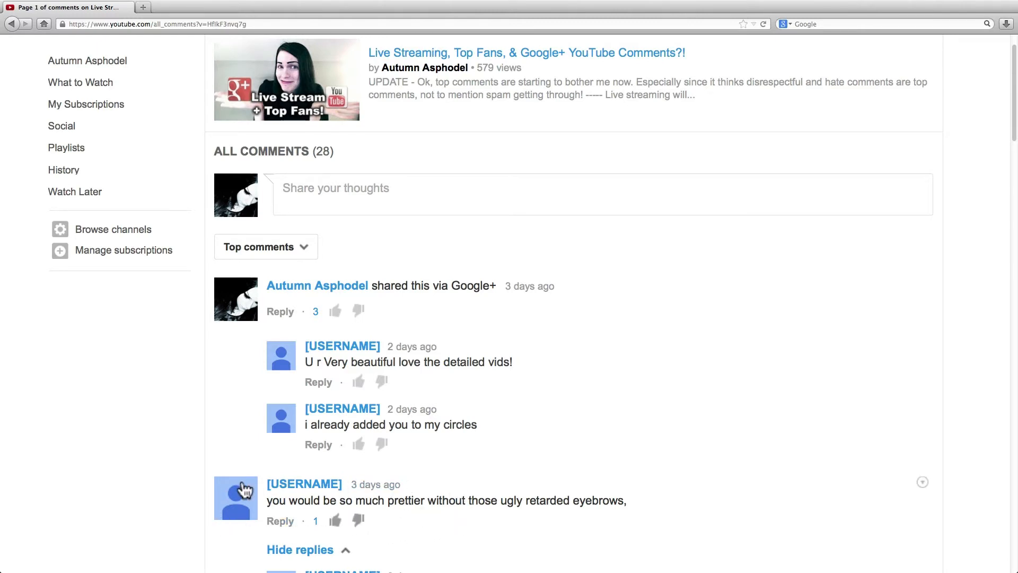
mouse_move(386, 201)
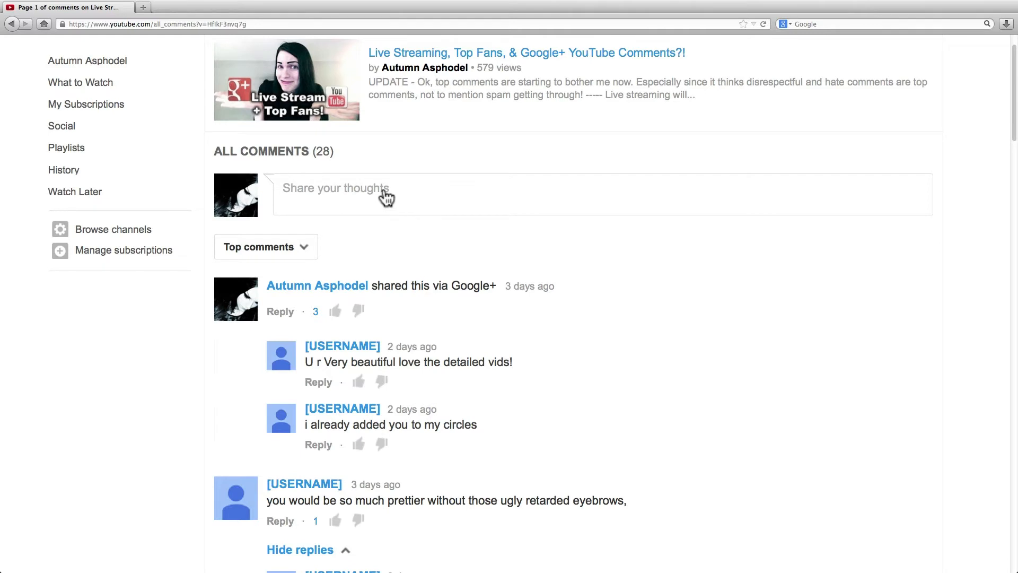
mouse_move(340, 195)
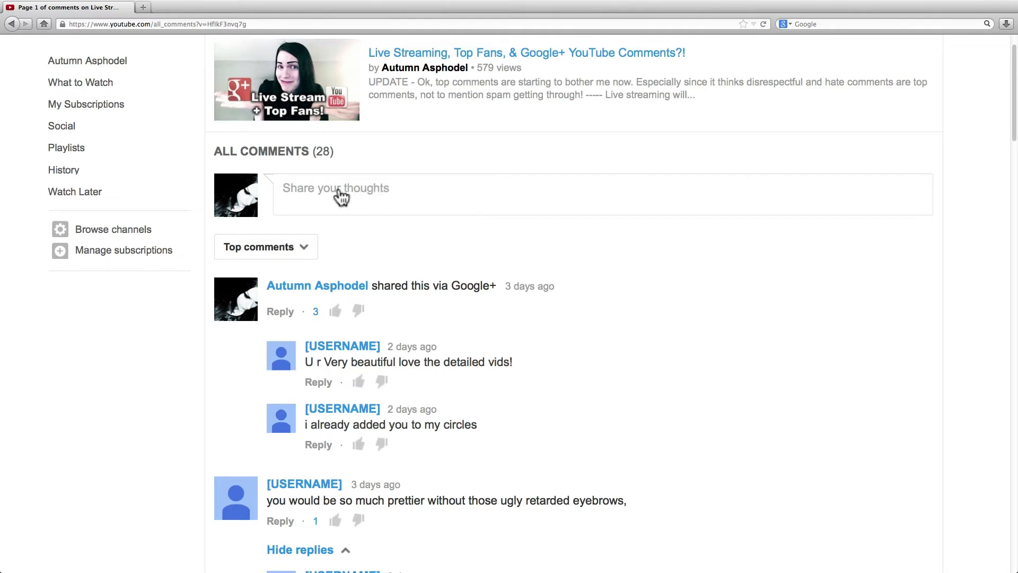
Start a comment via 'Share your thoughts', untick 'Also share on Google+', and show the Public audience list
click(340, 189)
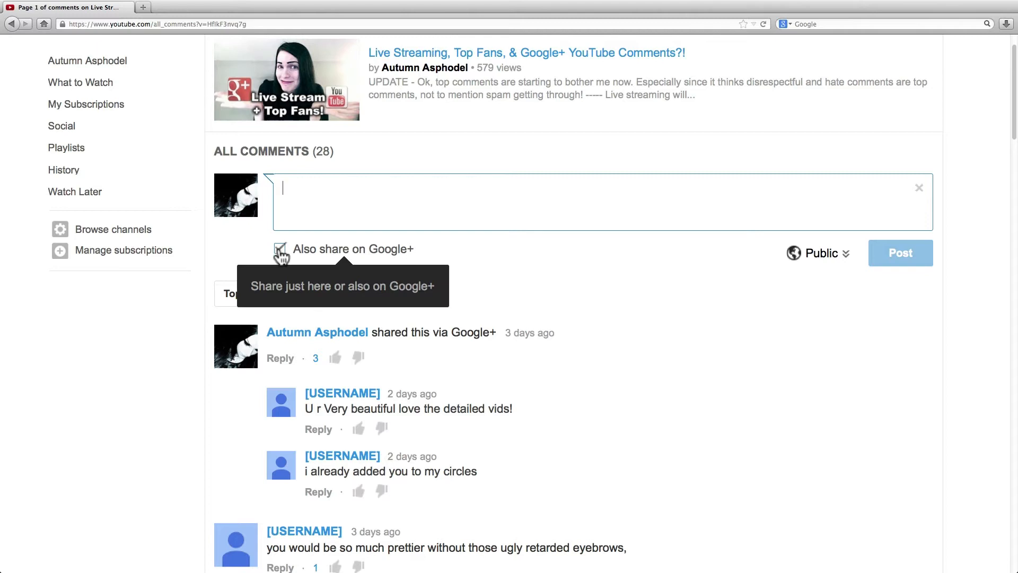
click(282, 248)
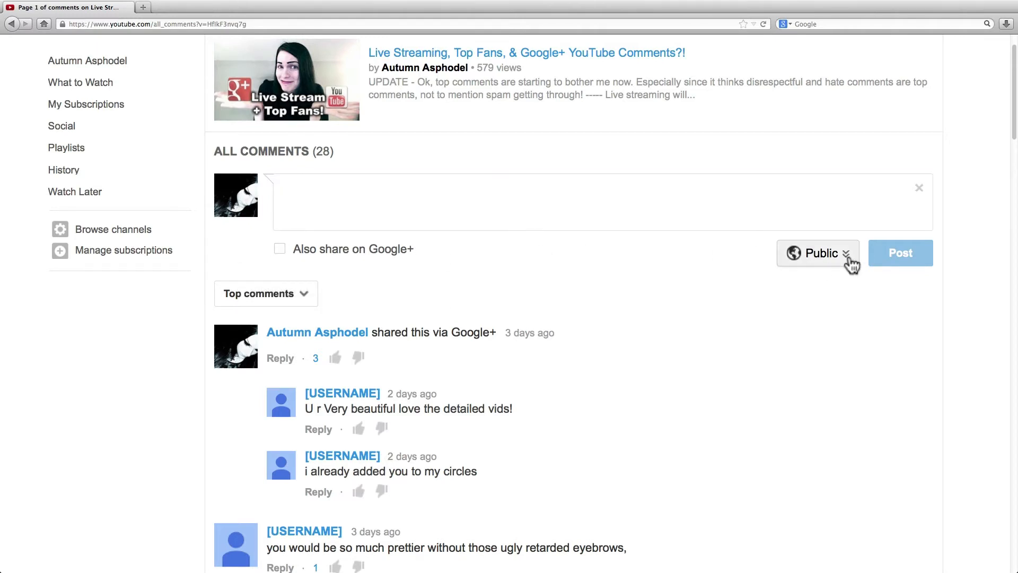
click(819, 252)
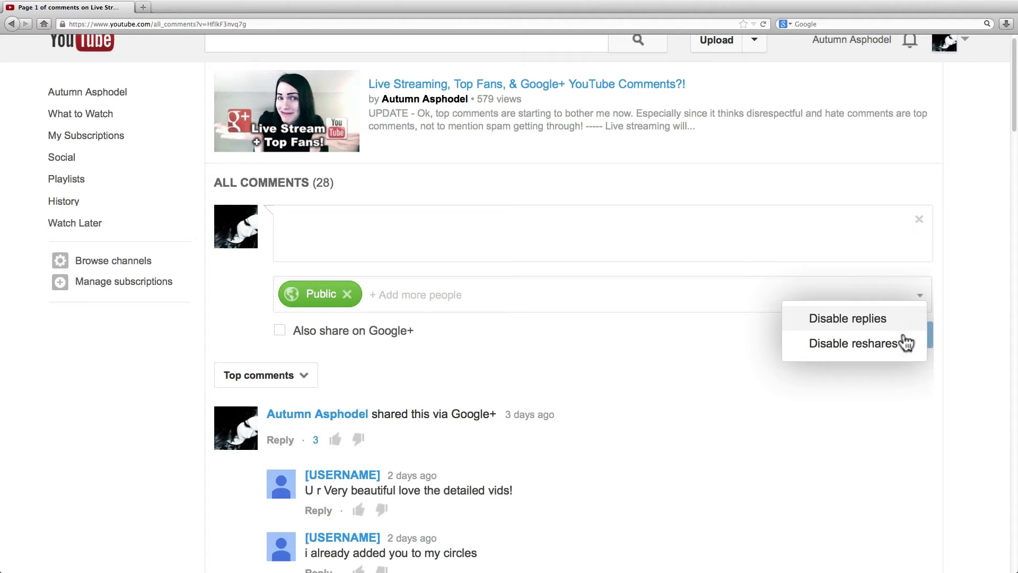
mouse_move(905, 348)
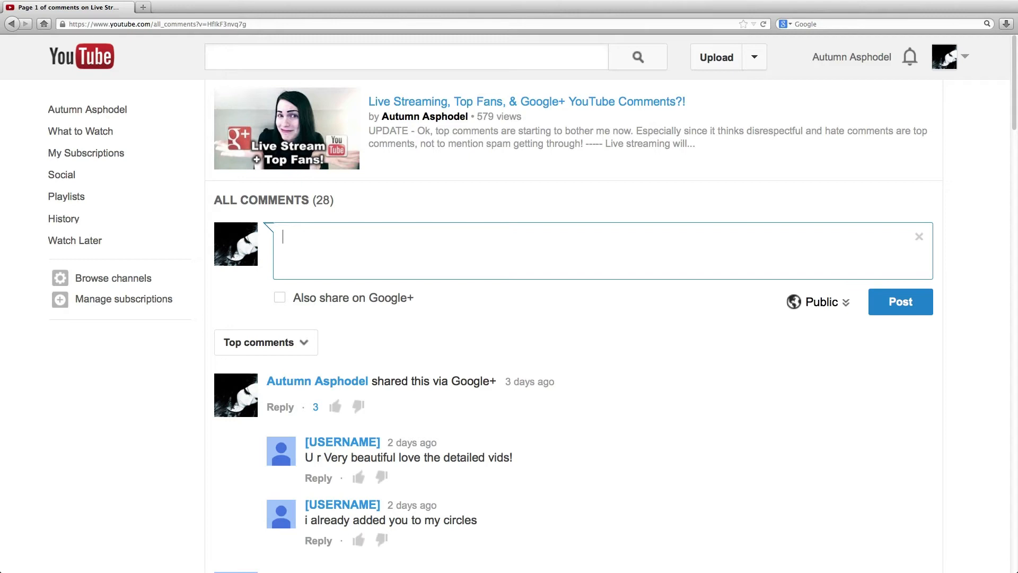
Enter '+Autumn Aspho' and pick Autumn Asphodel from the suggestions as the mention
text(+Autumn)
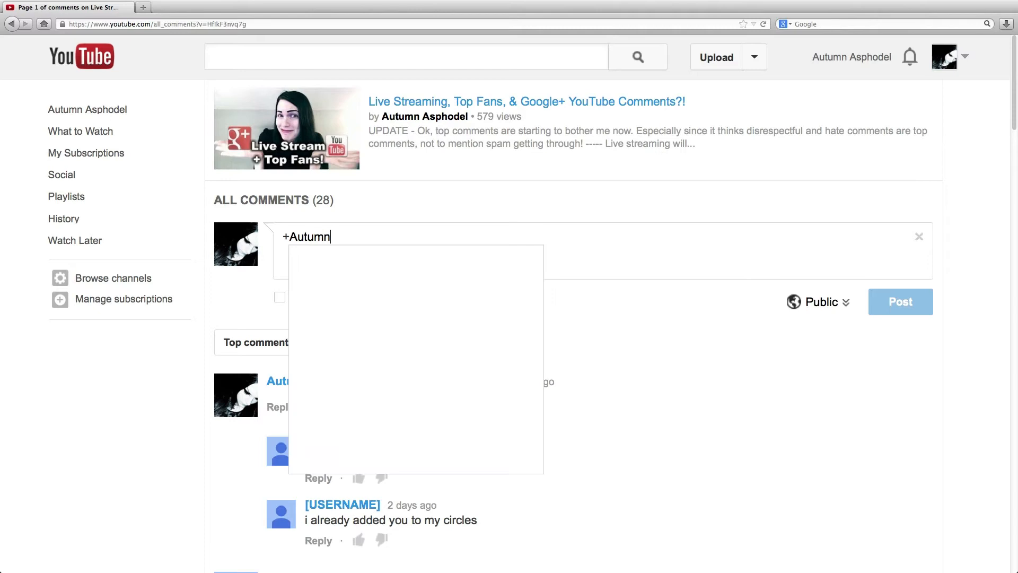
text(Asp)
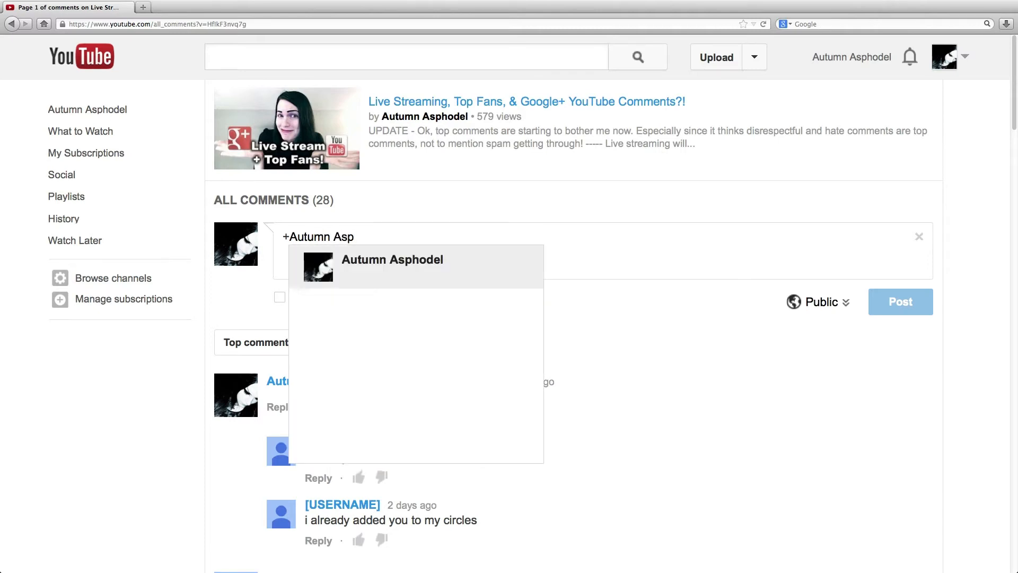
text(h)
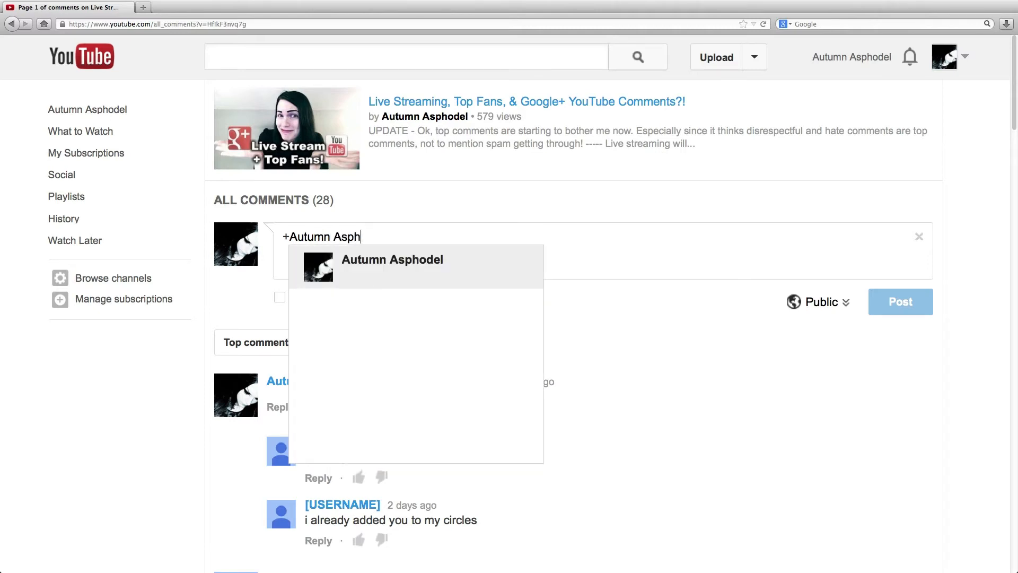
text(o)
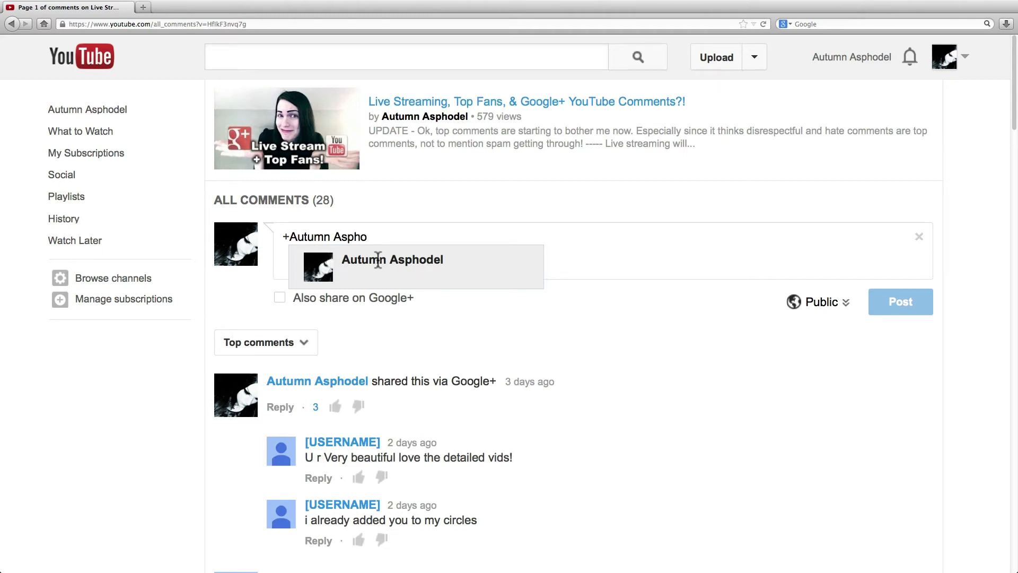
click(393, 259)
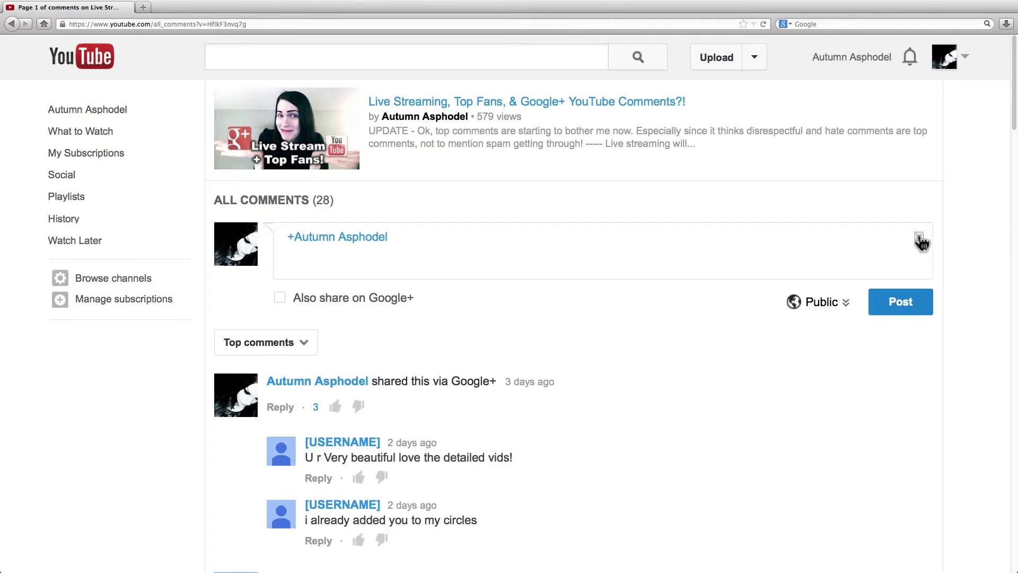
Look through the top comments and follow the shared post's '3 days ago' date link
scroll(down, 3)
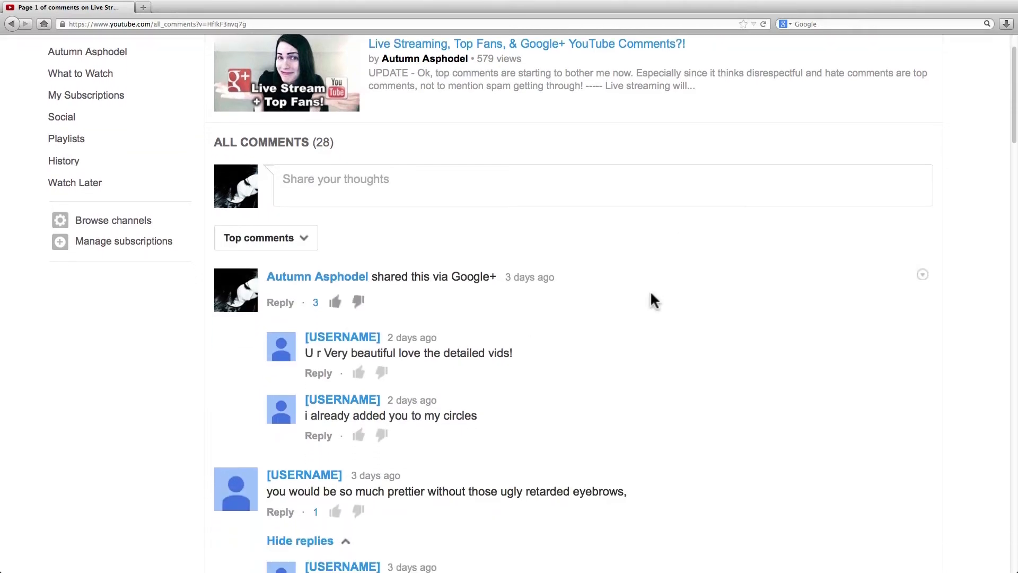
scroll(down, 3)
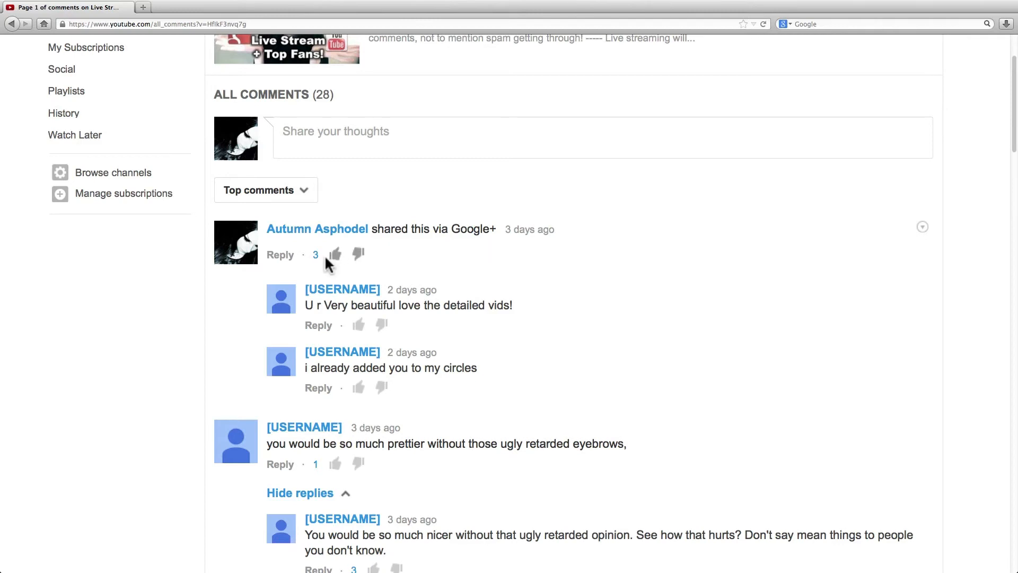
mouse_move(335, 256)
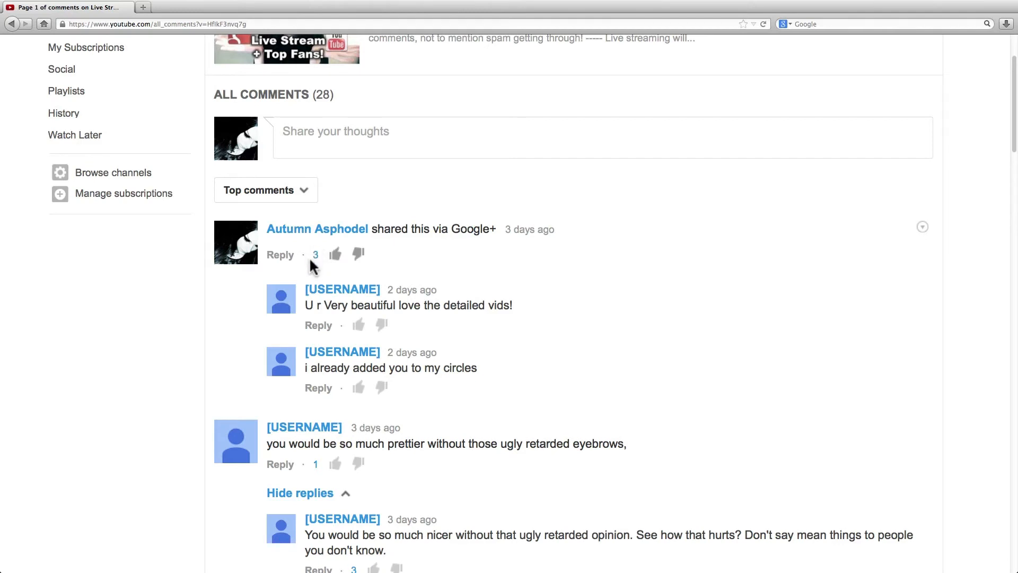
mouse_move(332, 273)
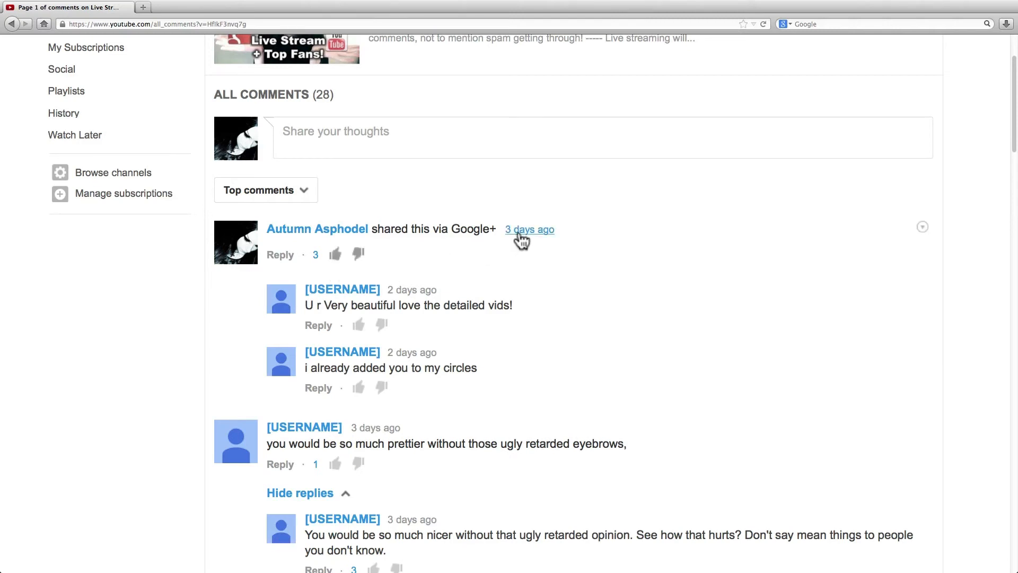
click(531, 229)
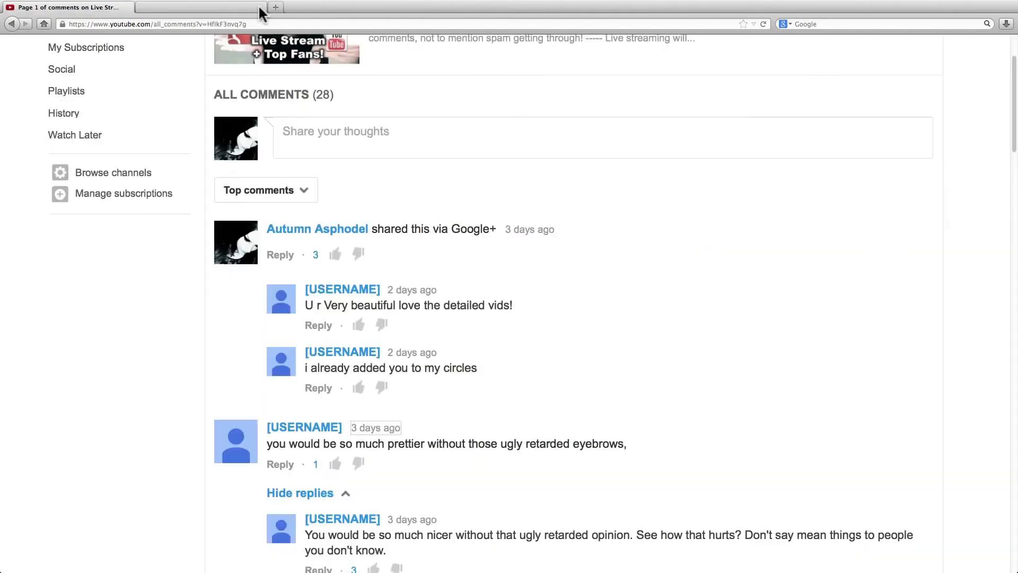
scroll(down, 3)
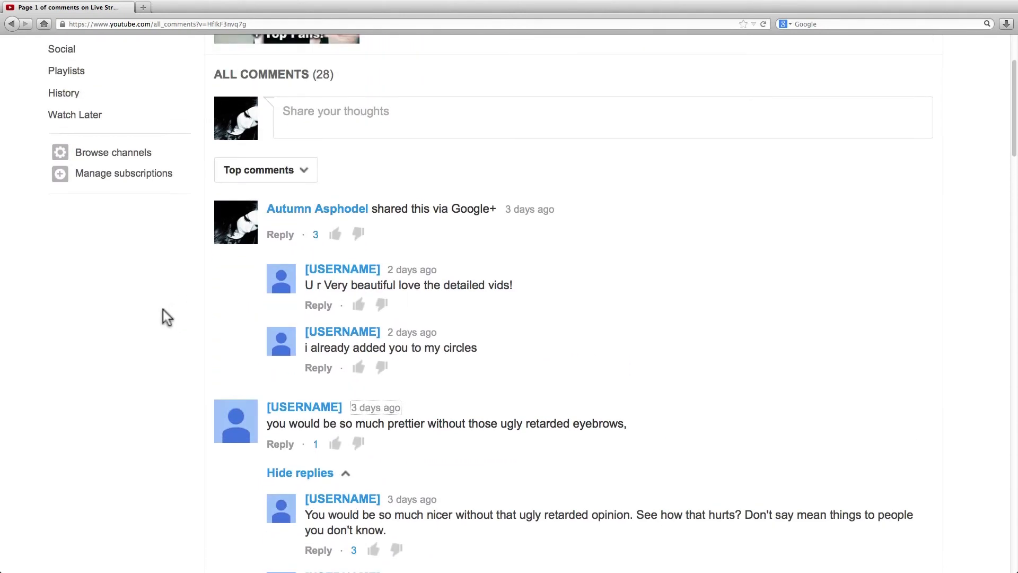
mouse_move(156, 314)
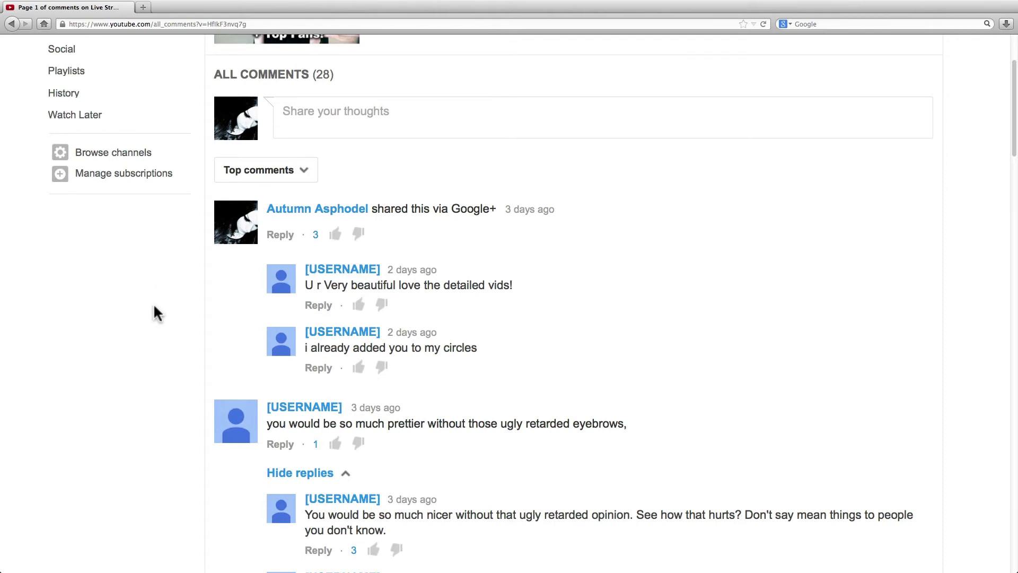
scroll(down, 3)
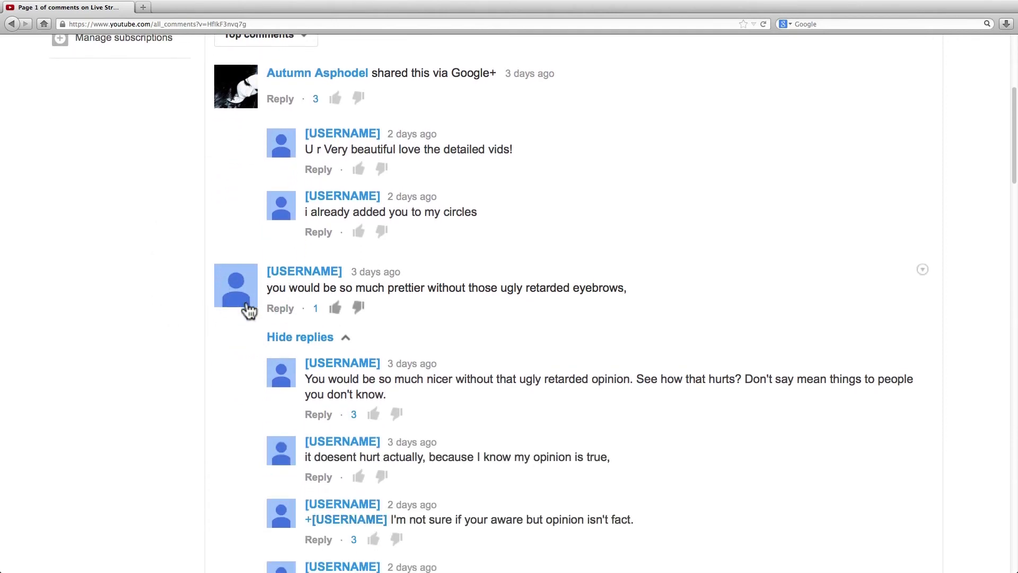
scroll(down, 3)
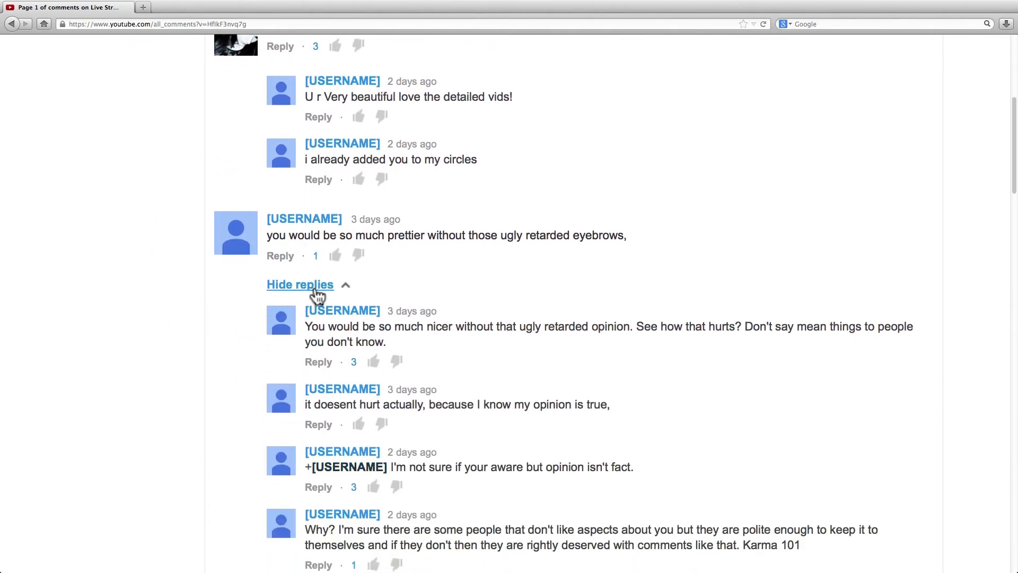
click(300, 285)
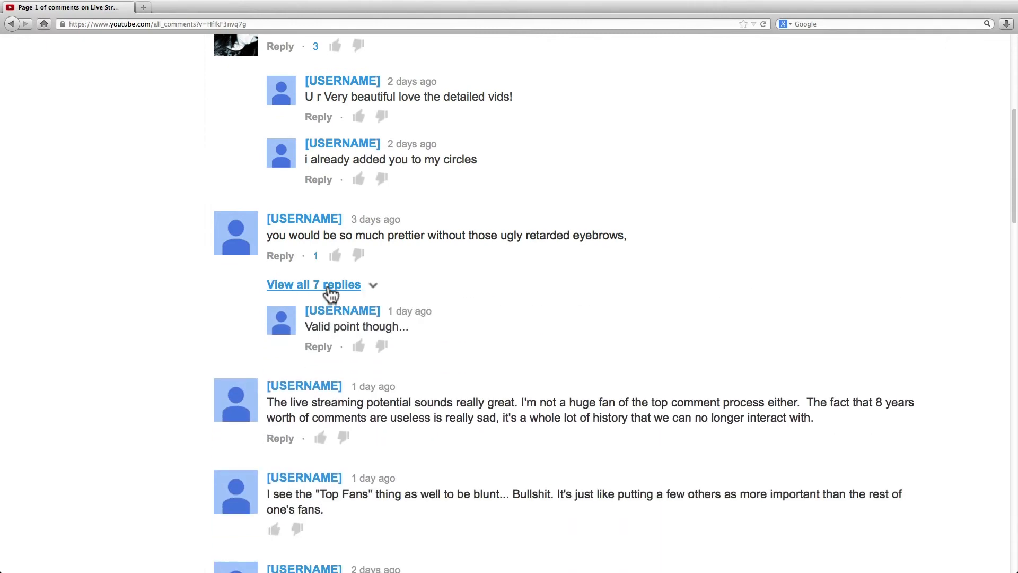
mouse_move(319, 293)
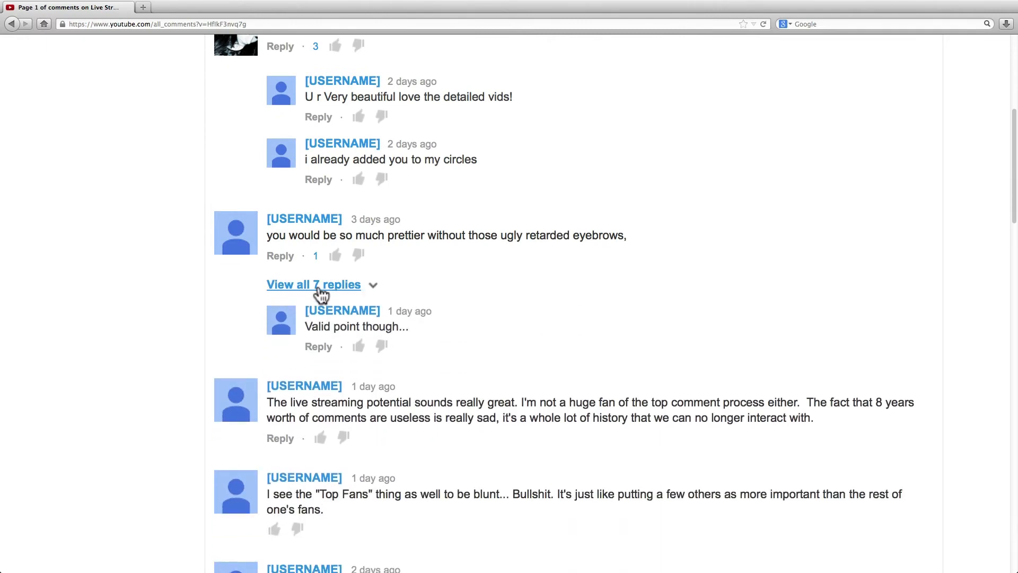
click(314, 284)
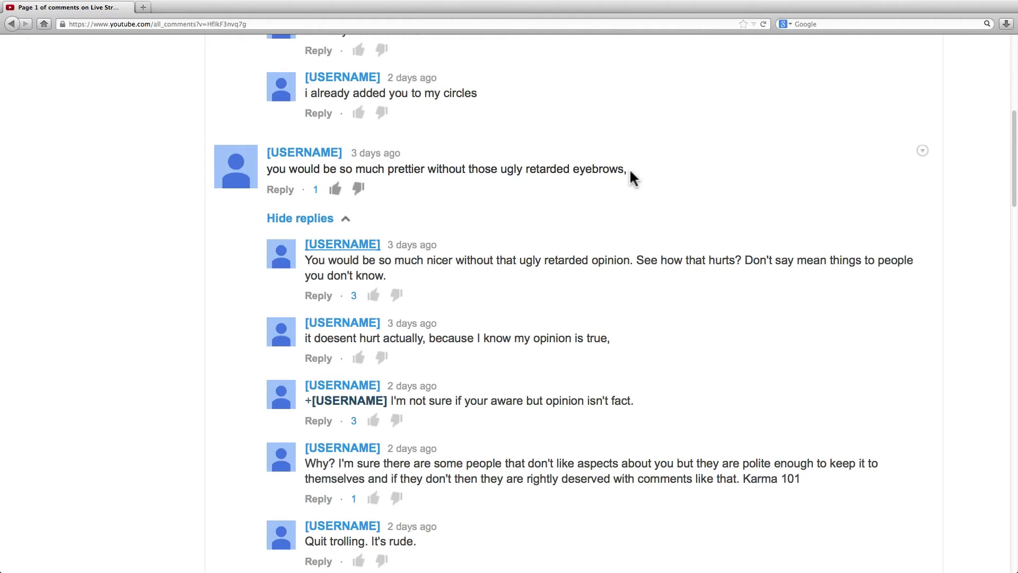
mouse_move(363, 225)
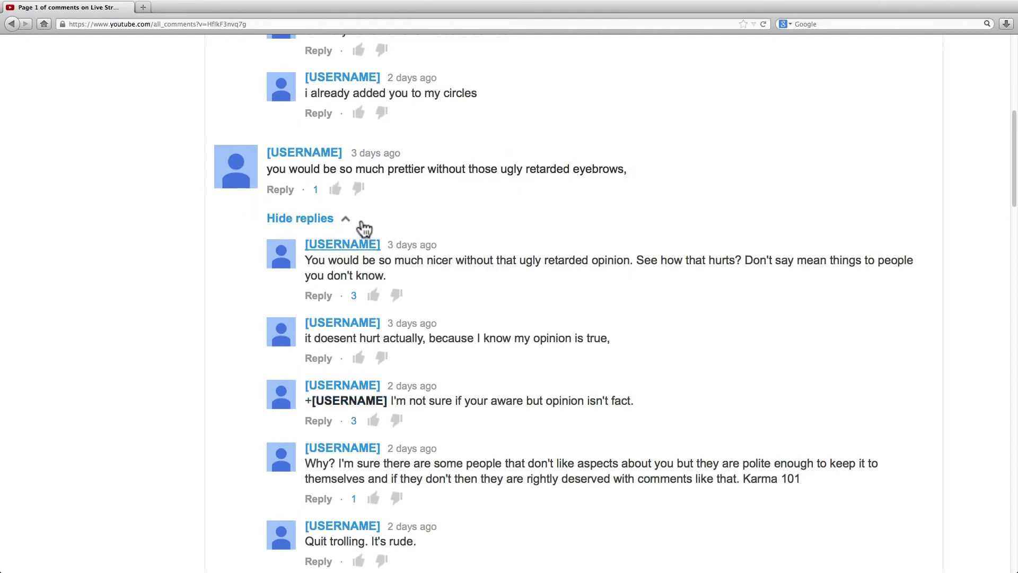
mouse_move(158, 229)
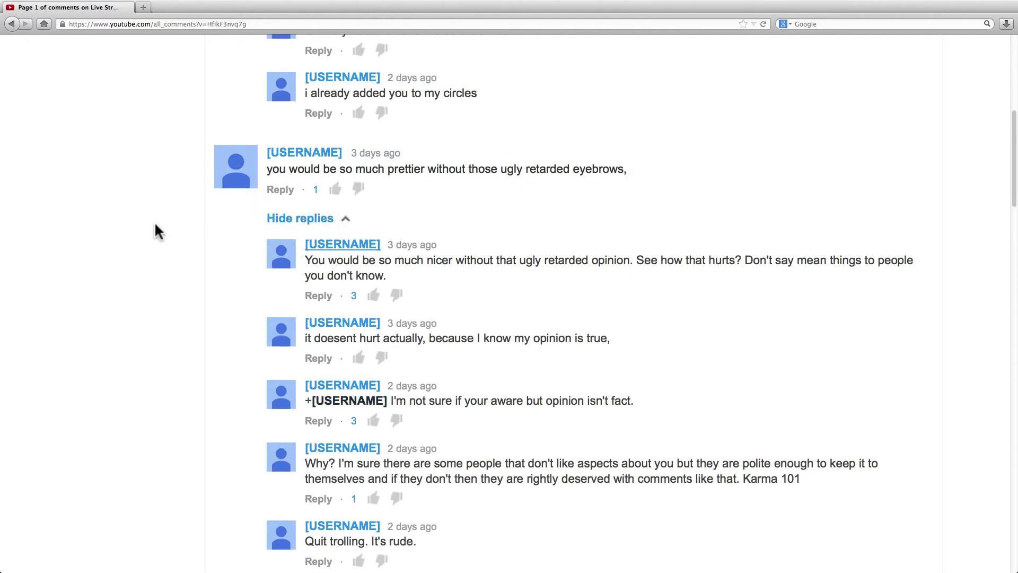
mouse_move(147, 234)
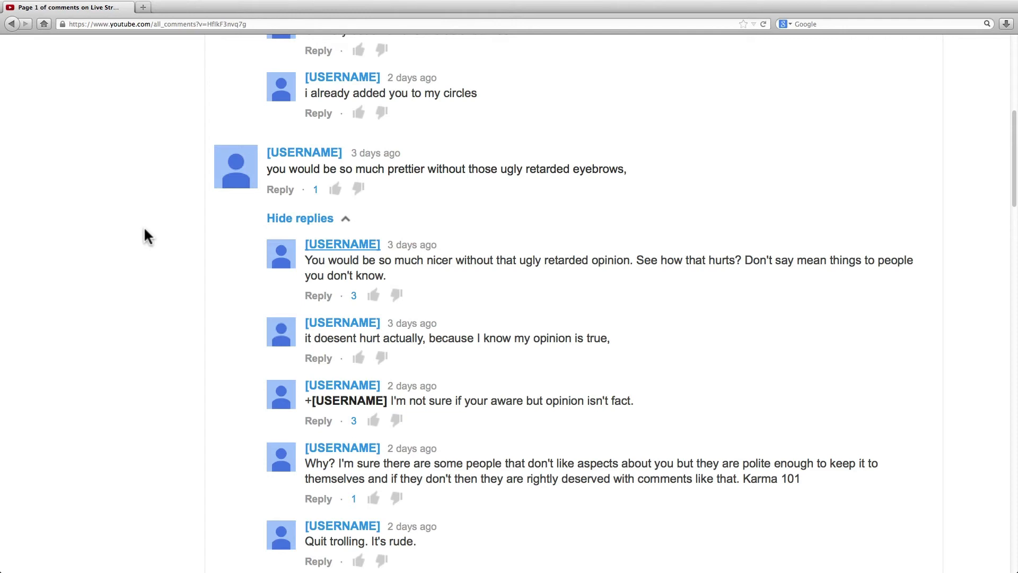
mouse_move(331, 337)
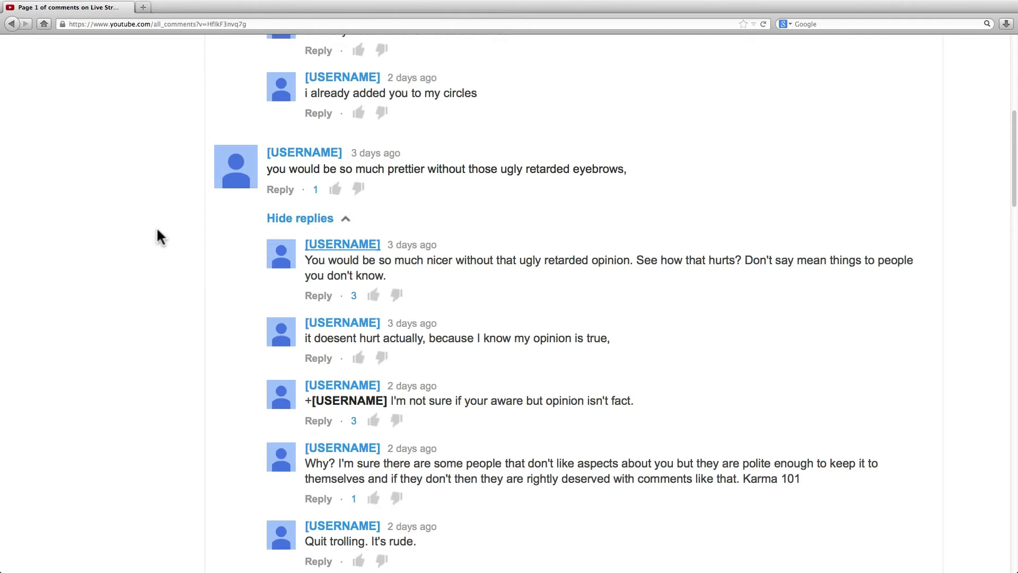
mouse_move(168, 233)
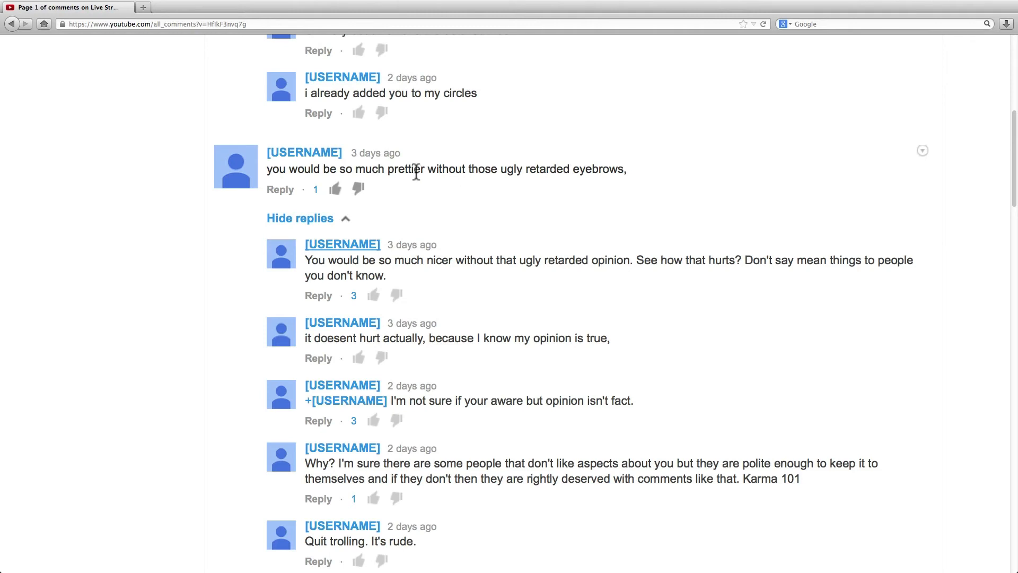
mouse_move(384, 155)
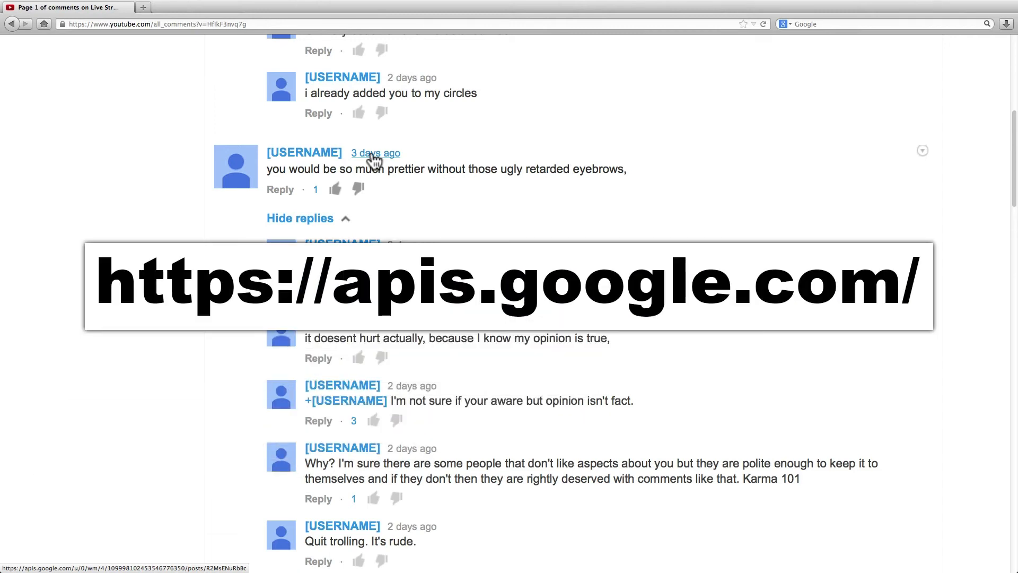
mouse_move(151, 165)
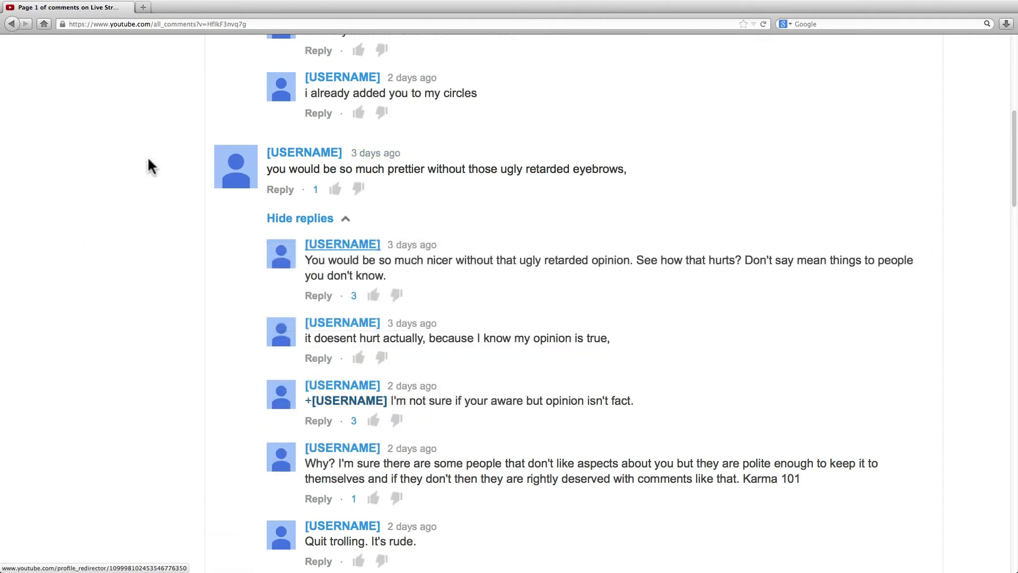
Follow the 'ugly eyebrows' comment's timestamp to its public Google+ post in a new tab
scroll(down, 3)
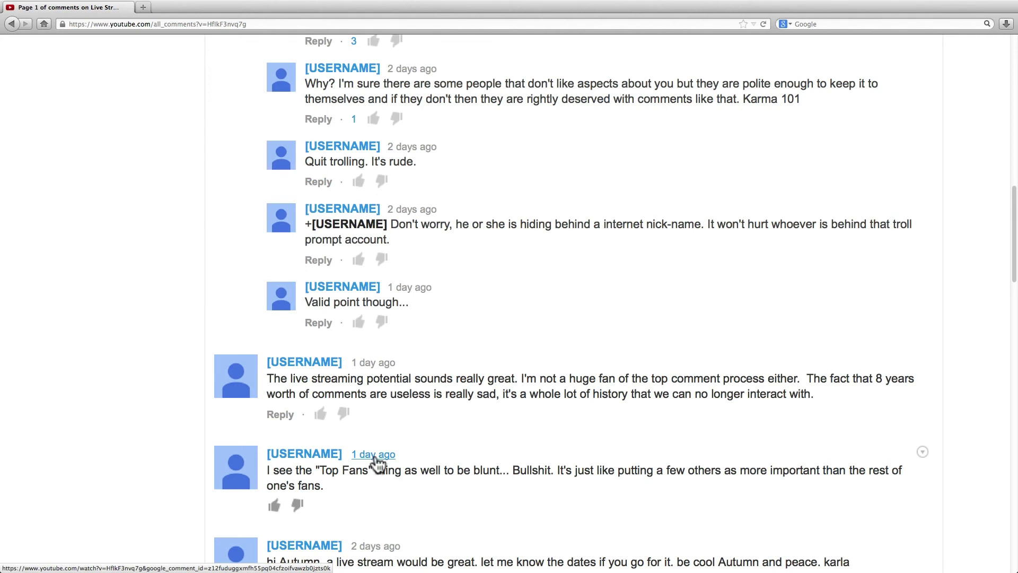
click(373, 454)
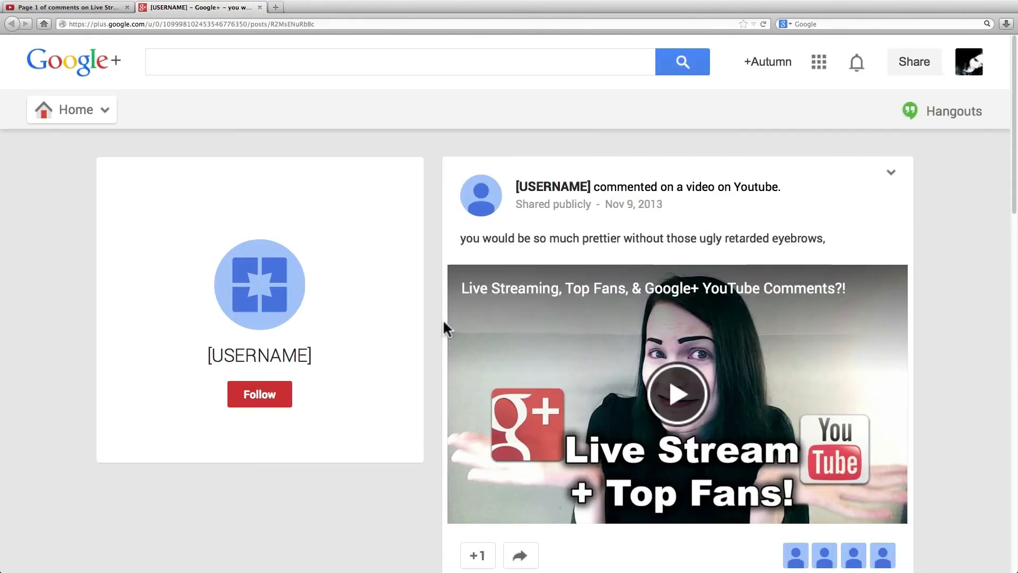
mouse_move(438, 322)
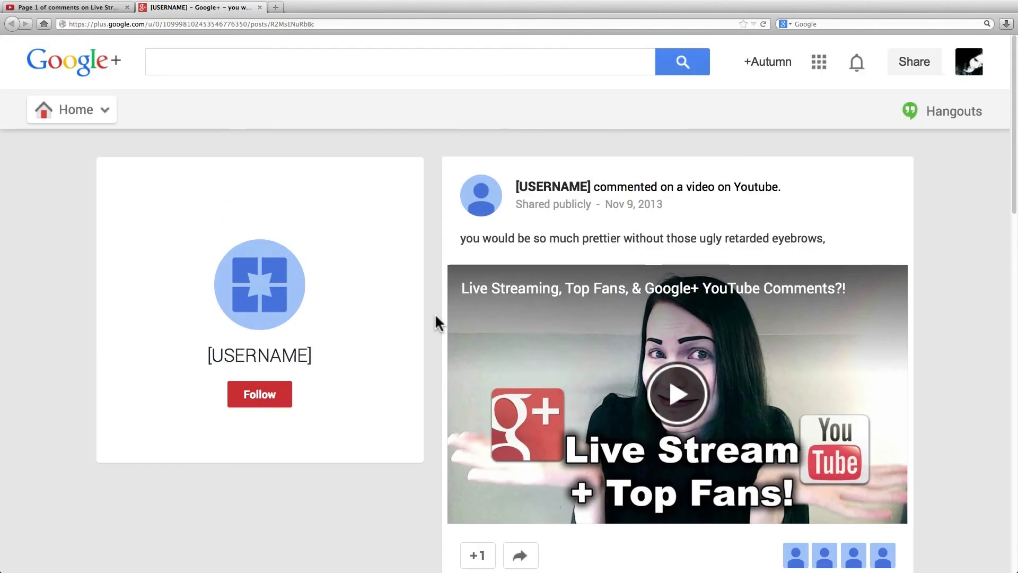
scroll(down, 3)
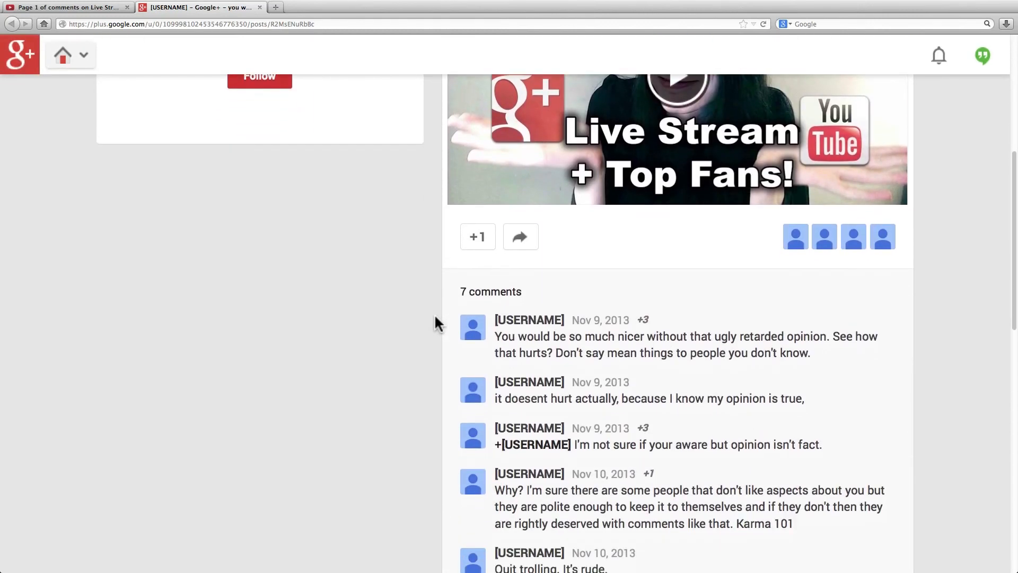
scroll(down, 3)
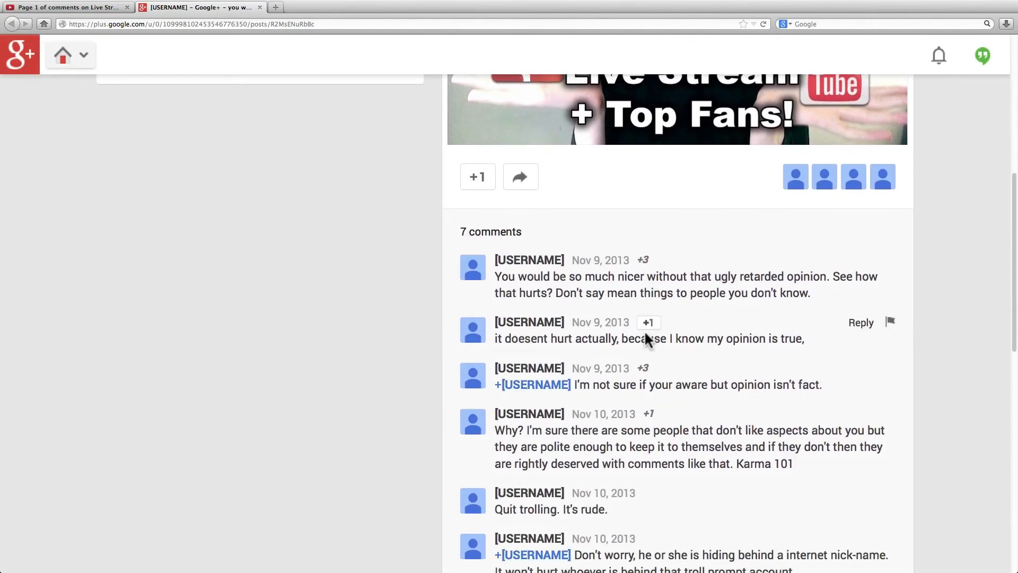
mouse_move(644, 374)
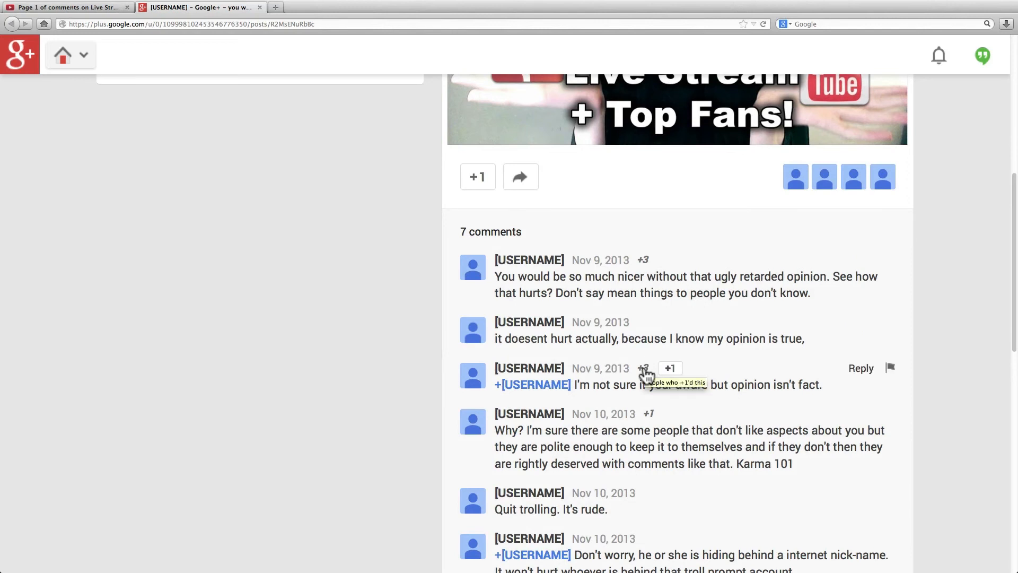
click(643, 368)
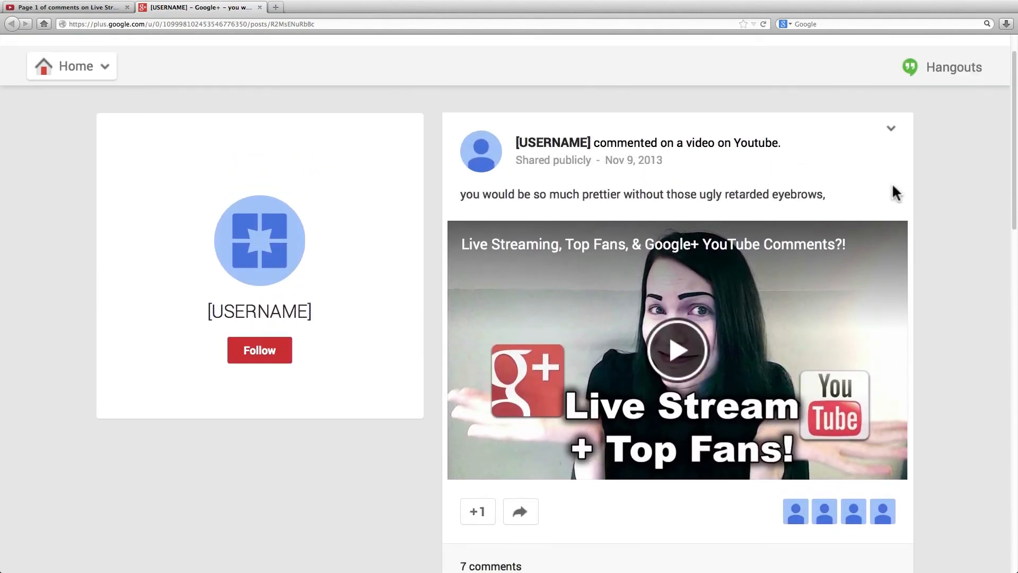
mouse_move(885, 140)
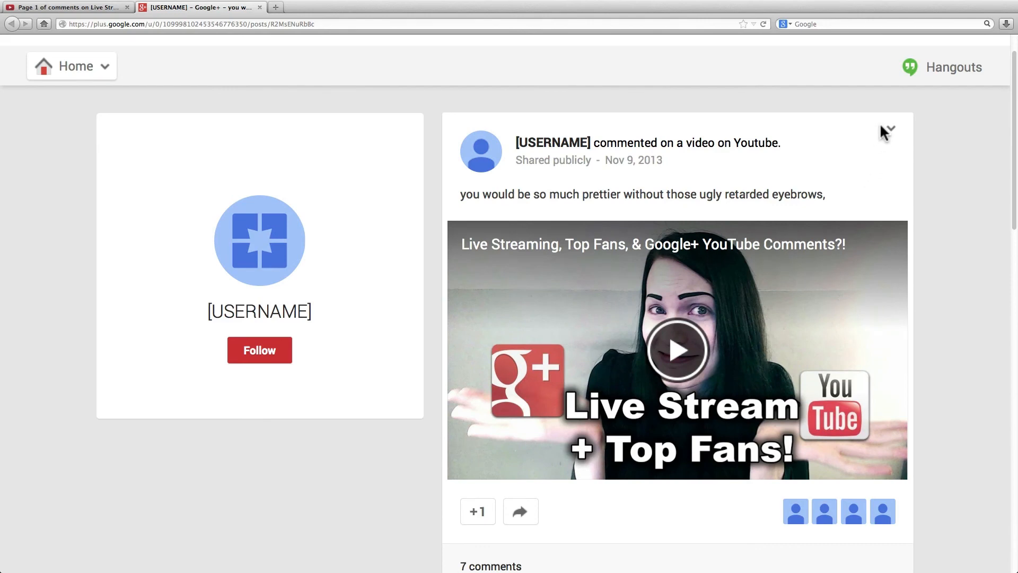
View the post's activity list of commenters and +1s, then switch back to the YouTube comments tab
click(889, 131)
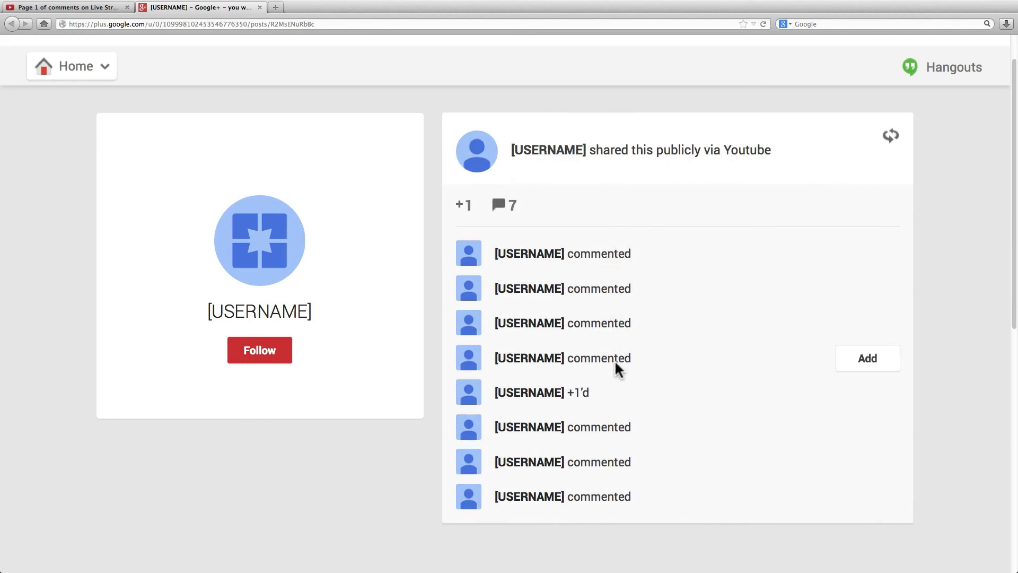
mouse_move(590, 402)
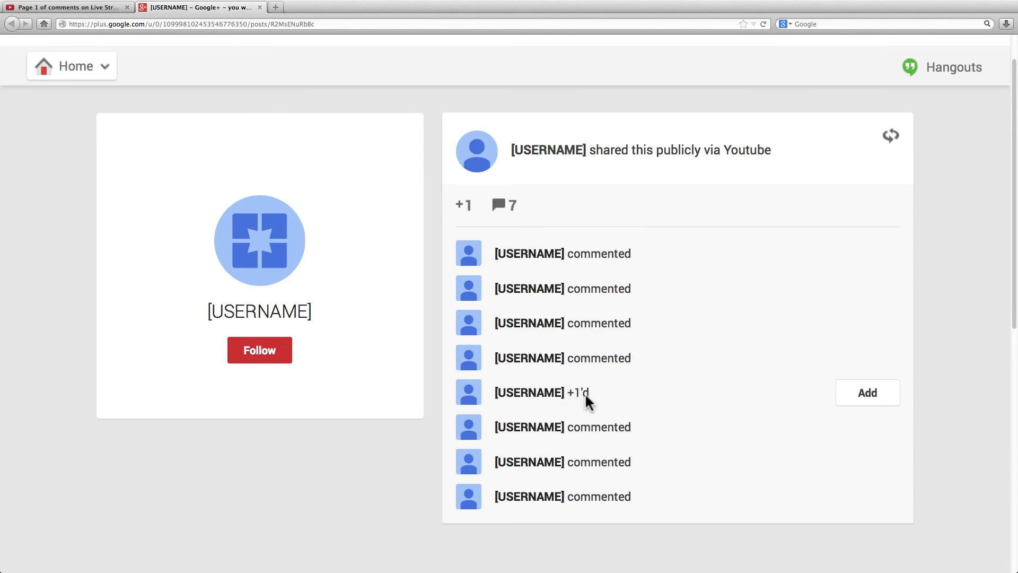
mouse_move(598, 412)
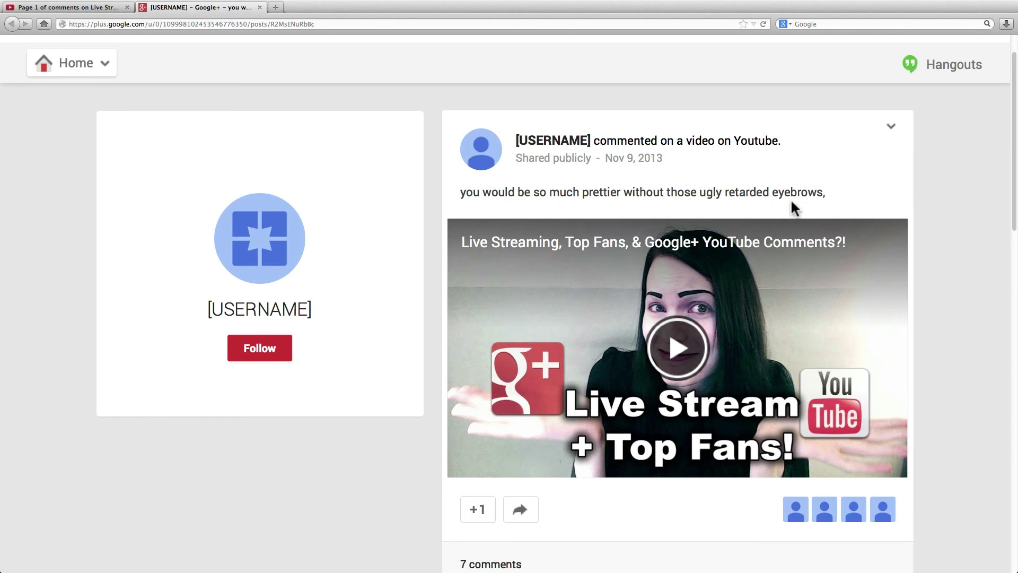
mouse_move(838, 214)
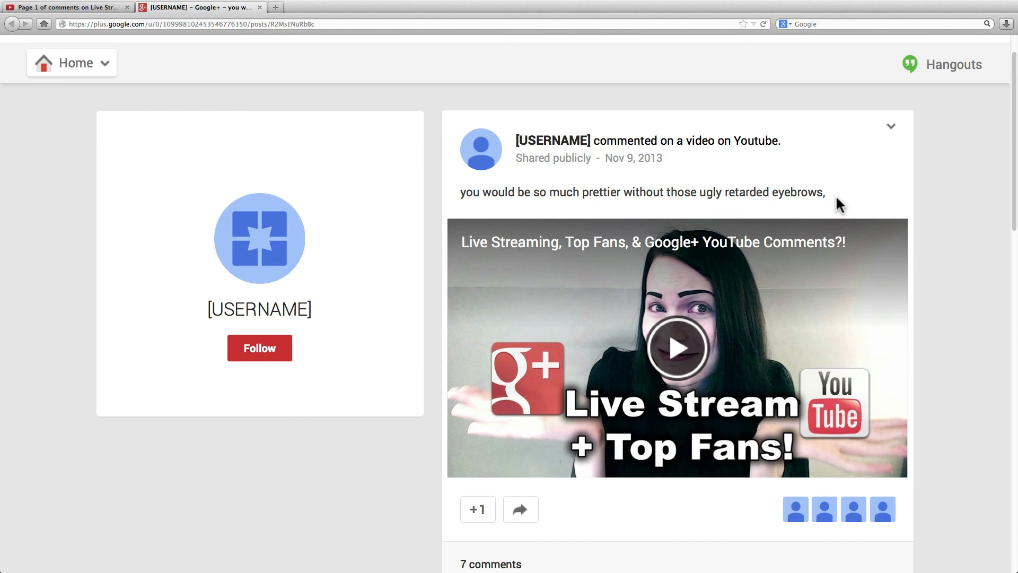
click(69, 8)
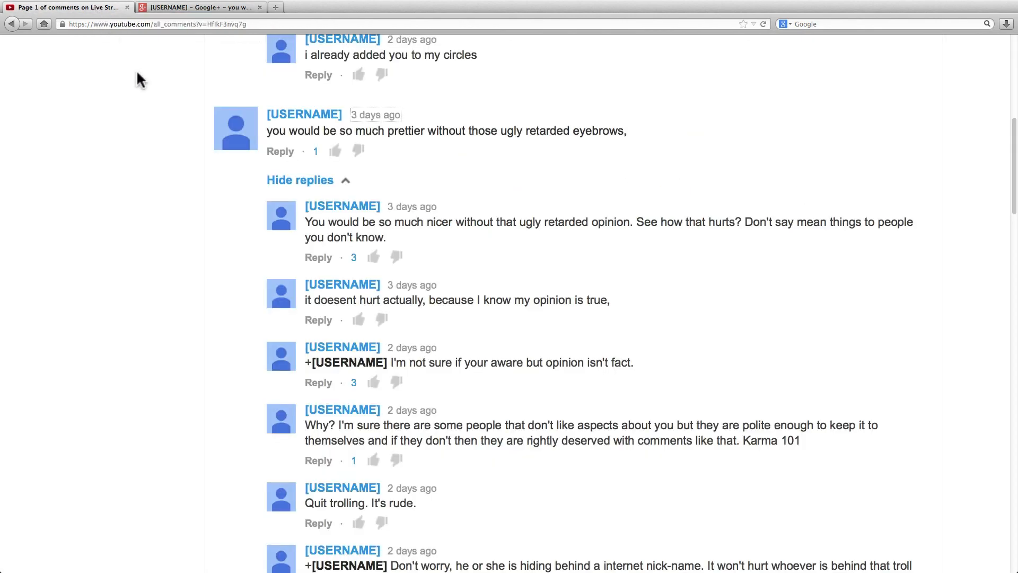
scroll(up, 3)
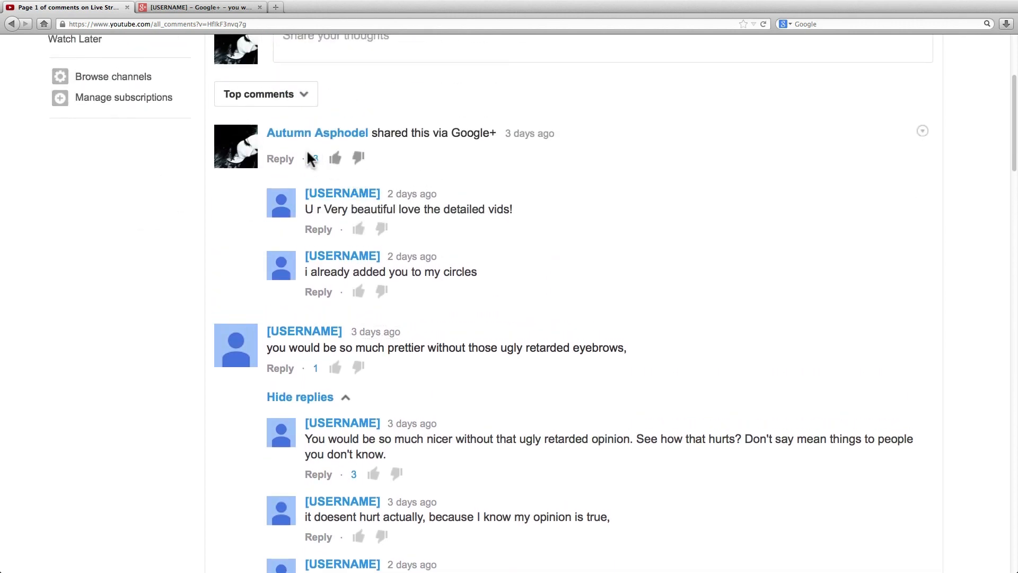